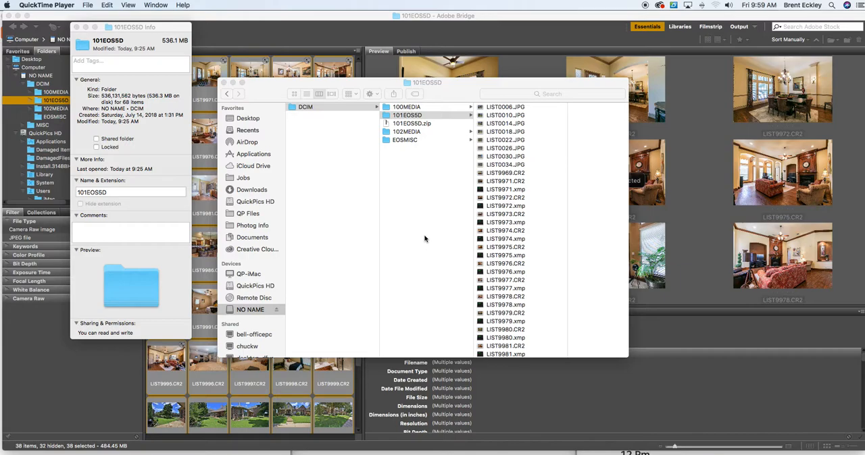
{"action": "mouse_move", "coordinate": [433, 216]}
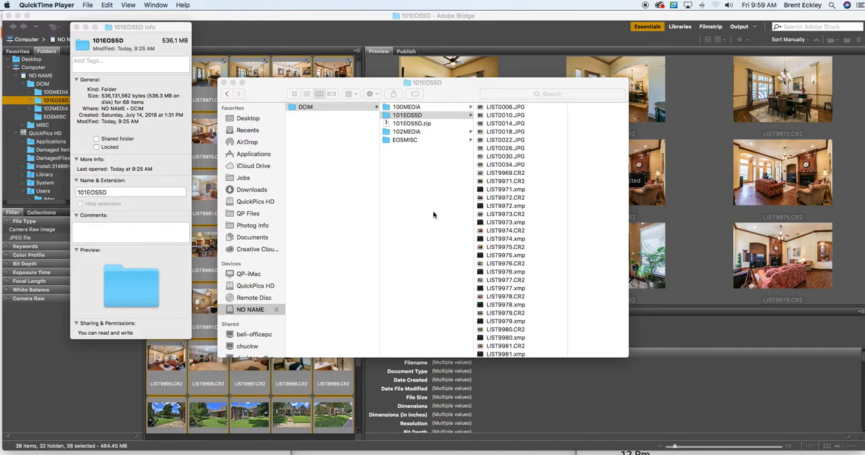
{"action": "mouse_move", "coordinate": [408, 127]}
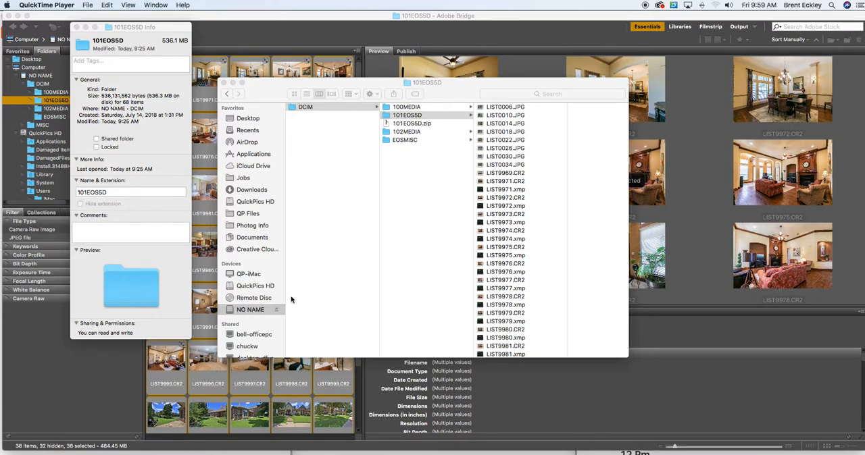
{"action": "mouse_move", "coordinate": [338, 310]}
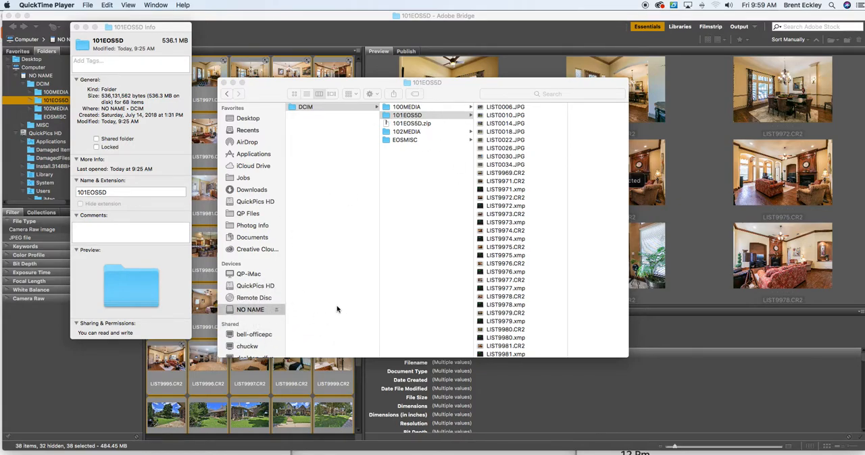
{"action": "mouse_move", "coordinate": [418, 115]}
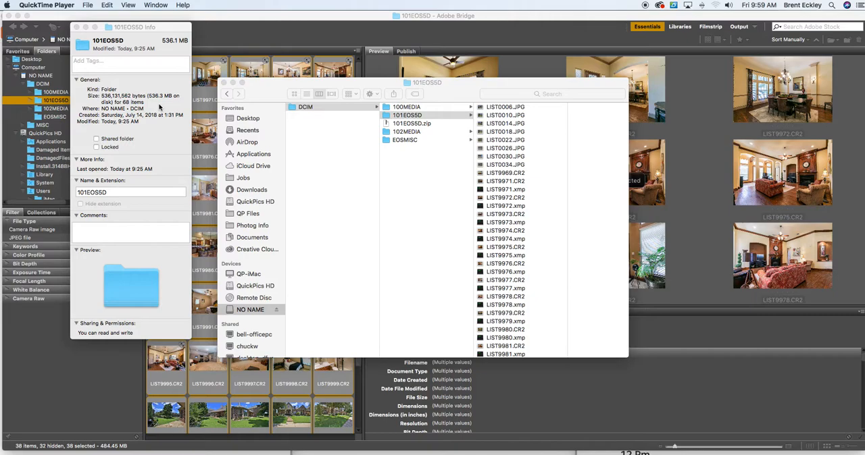
{"action": "mouse_move", "coordinate": [167, 103]}
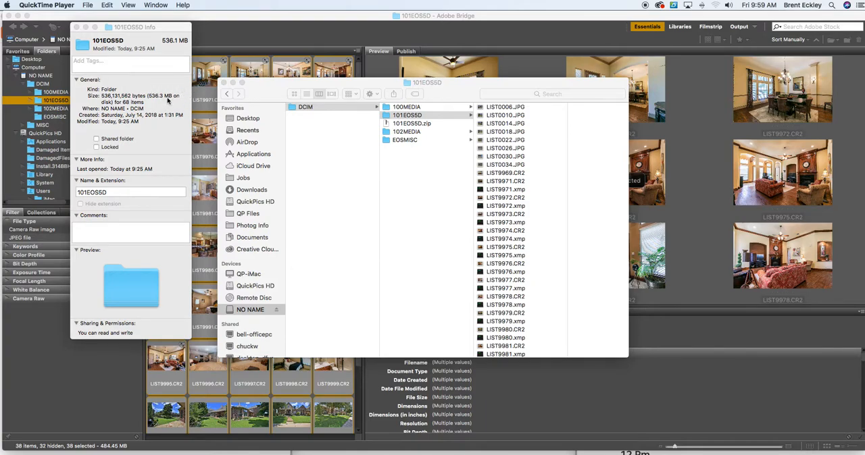
{"action": "mouse_move", "coordinate": [170, 106]}
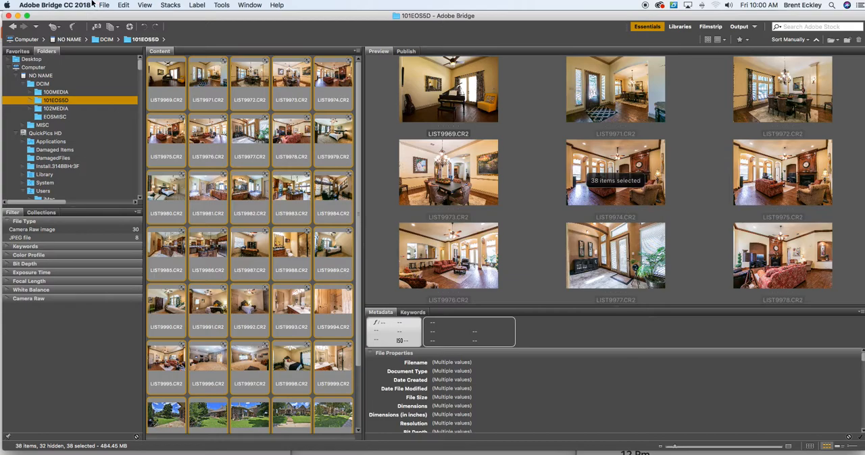
{"action": "mouse_move", "coordinate": [260, 95]}
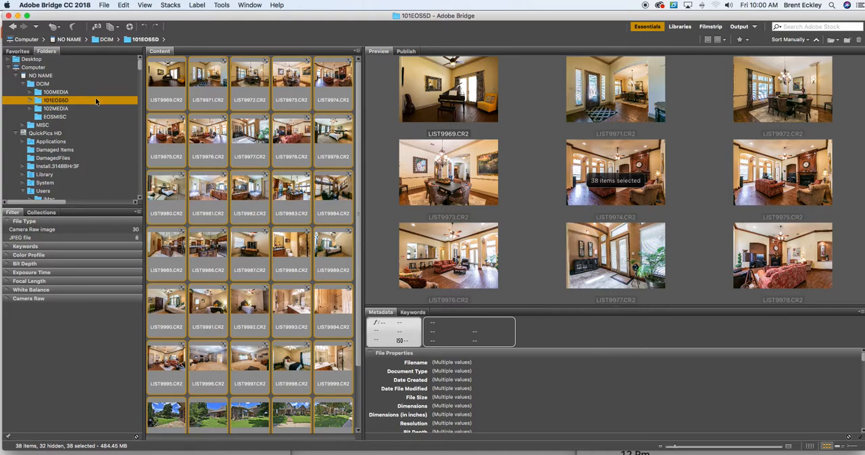
{"action": "mouse_move", "coordinate": [97, 103]}
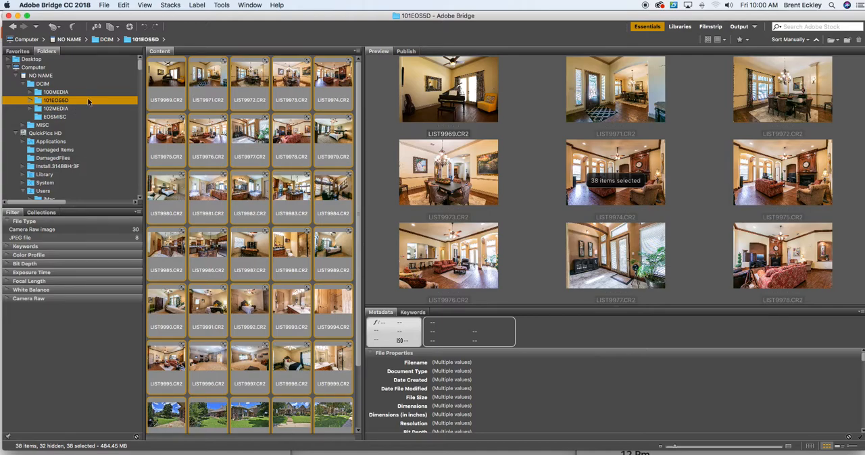
{"action": "mouse_move", "coordinate": [65, 102]}
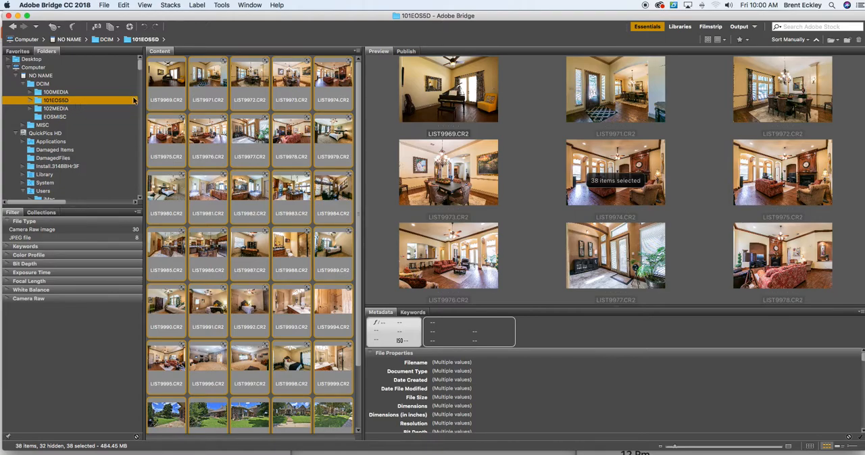
{"action": "mouse_move", "coordinate": [300, 123]}
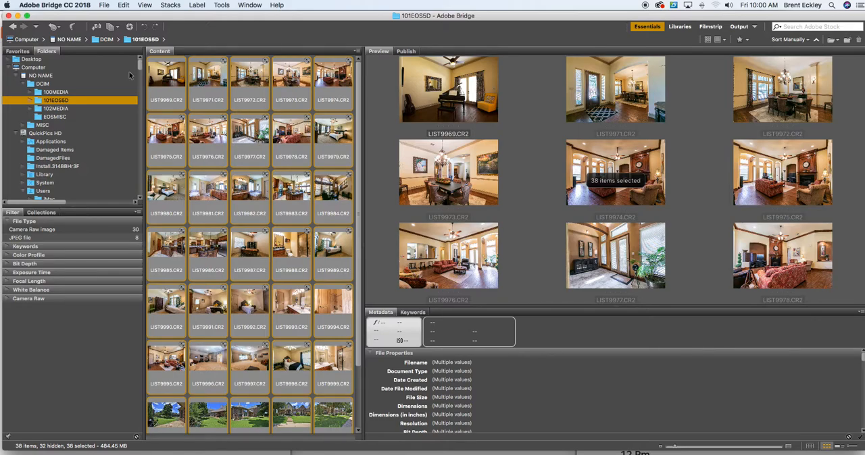
Step: Select all 38 photos in the Camera Raw filmstrip, starting from LIST9969.CR2, via the select-and-sync menu
{"action": "left_click", "coordinate": [166, 74]}
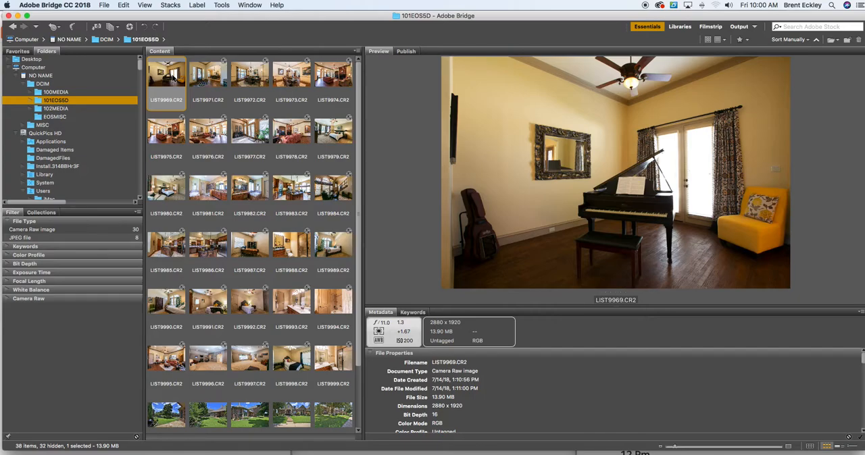
{"action": "scroll", "scroll_direction": "down", "scroll_amount": 3}
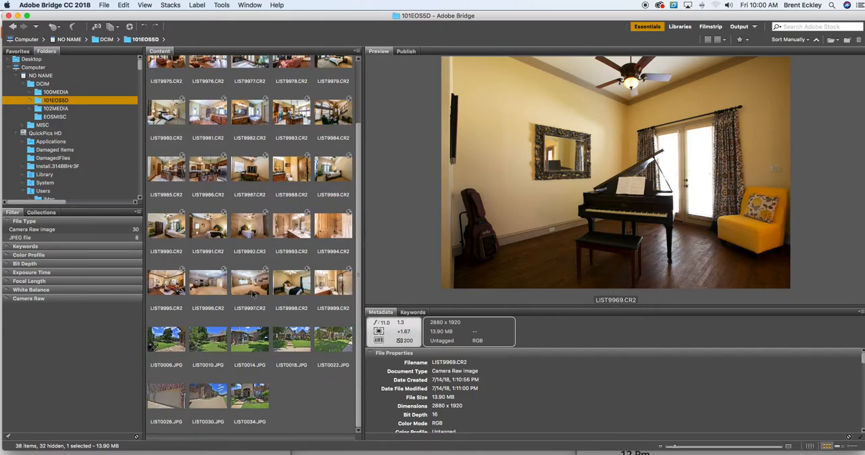
{"action": "mouse_move", "coordinate": [273, 373]}
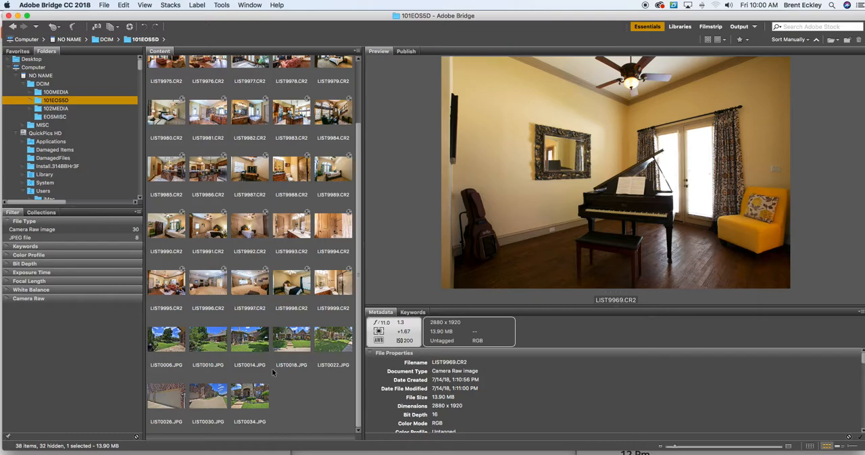
{"action": "mouse_move", "coordinate": [290, 367]}
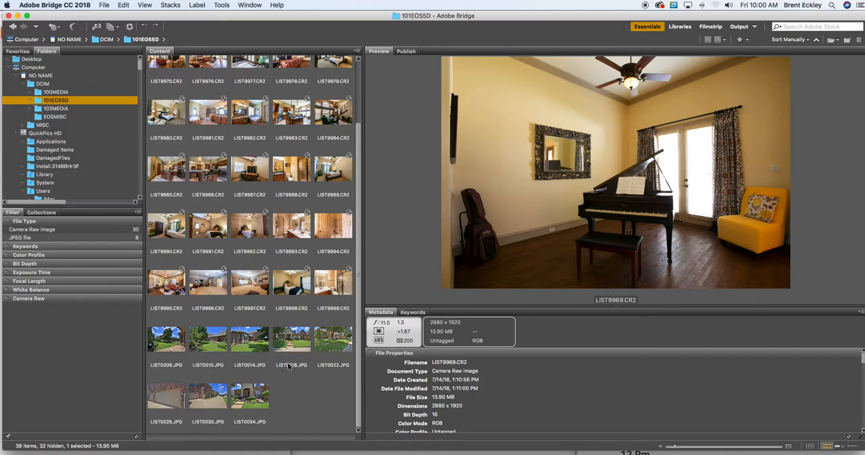
{"action": "mouse_move", "coordinate": [256, 398]}
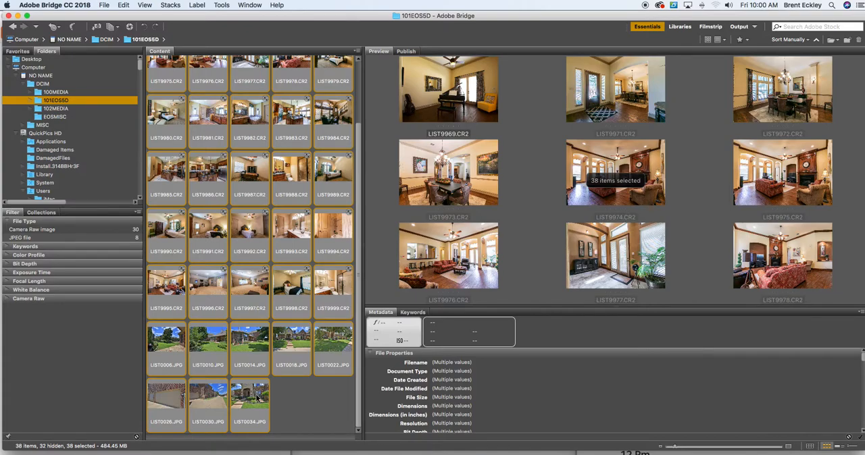
{"action": "mouse_move", "coordinate": [639, 191]}
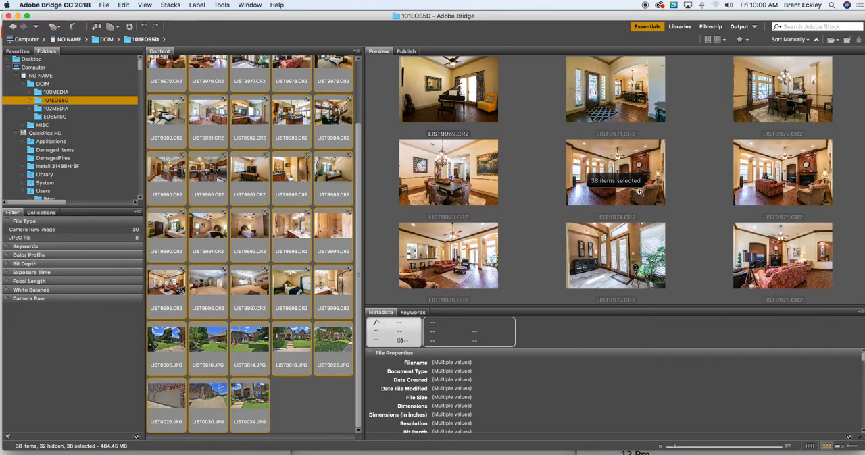
{"action": "mouse_move", "coordinate": [571, 179]}
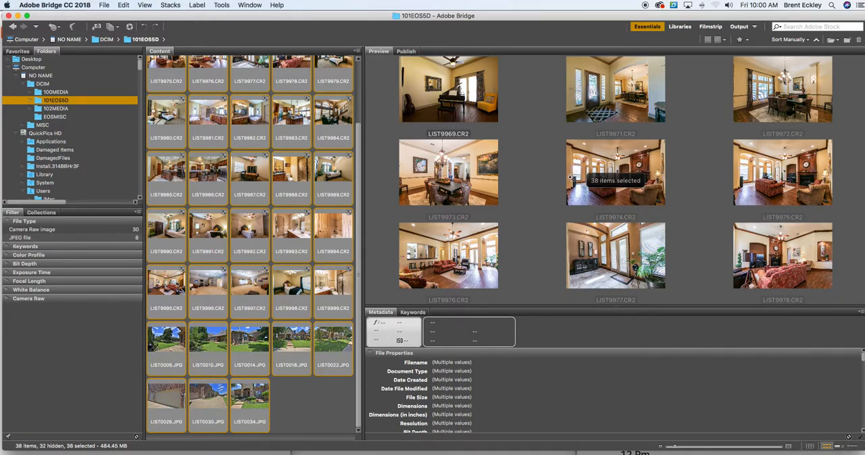
{"action": "mouse_move", "coordinate": [217, 238]}
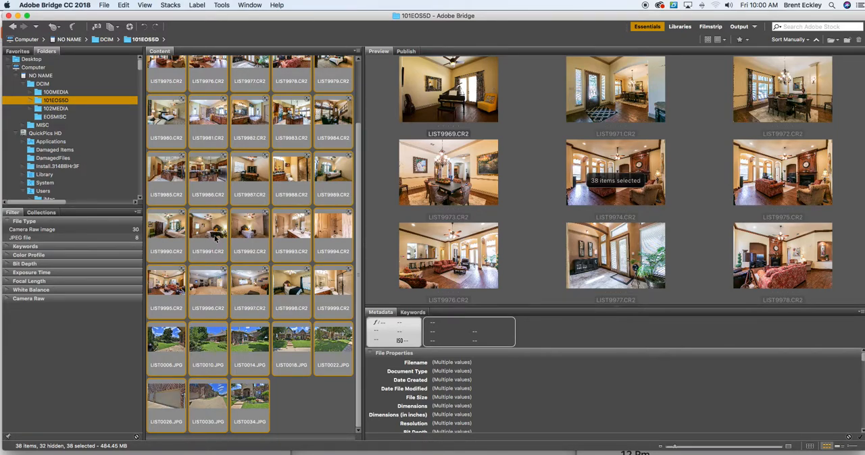
{"action": "right_click", "coordinate": [208, 233]}
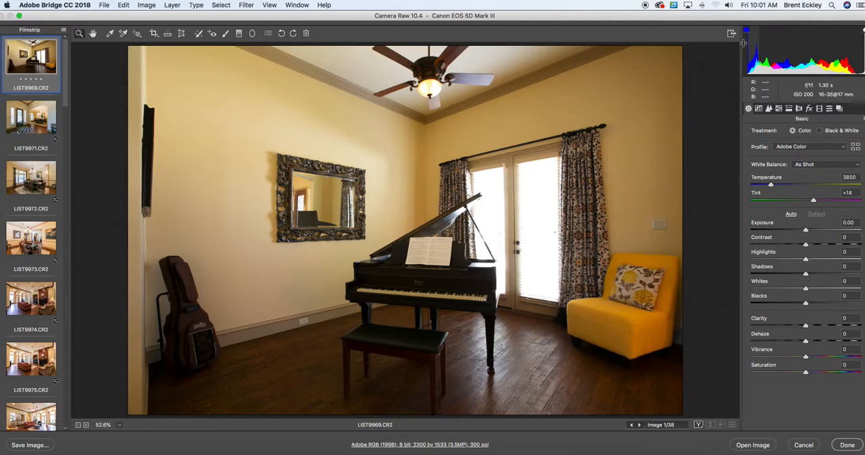
{"action": "mouse_move", "coordinate": [559, 37]}
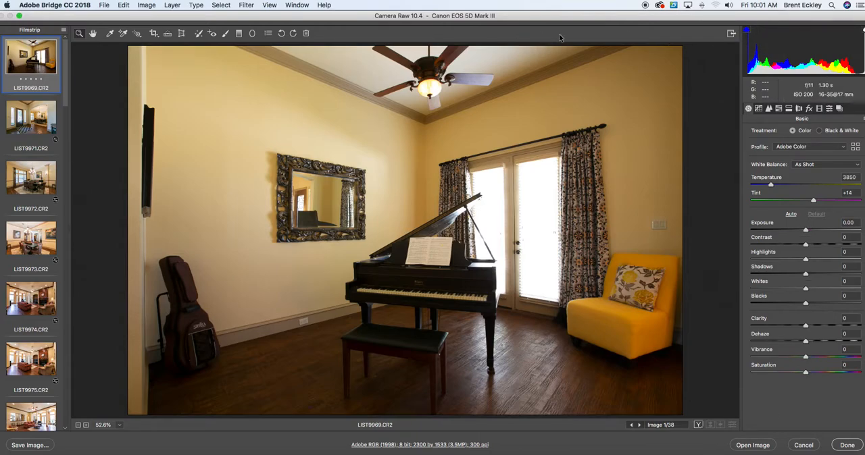
{"action": "mouse_move", "coordinate": [700, 451]}
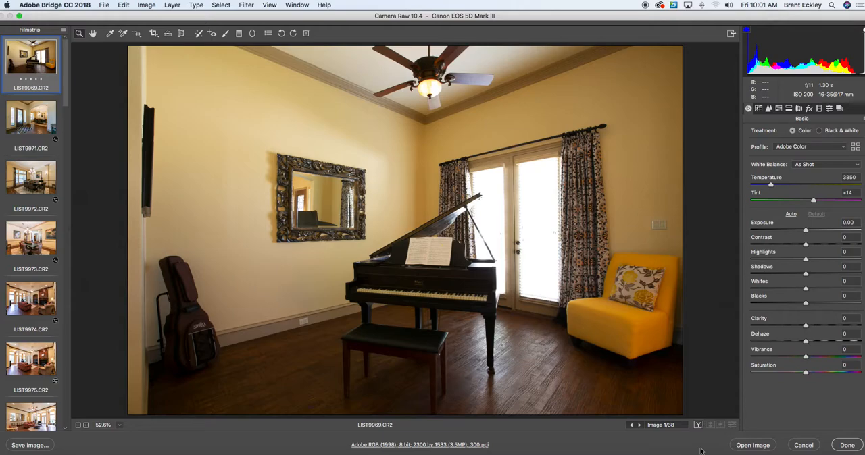
{"action": "mouse_move", "coordinate": [344, 101]}
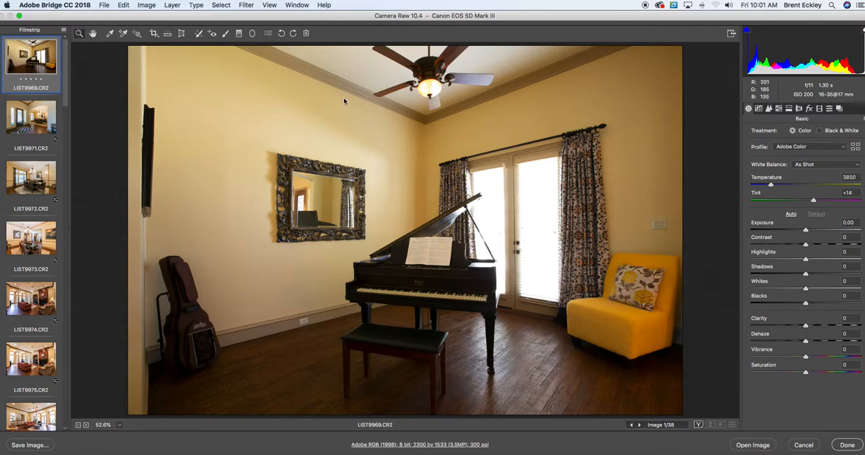
{"action": "mouse_move", "coordinate": [394, 112]}
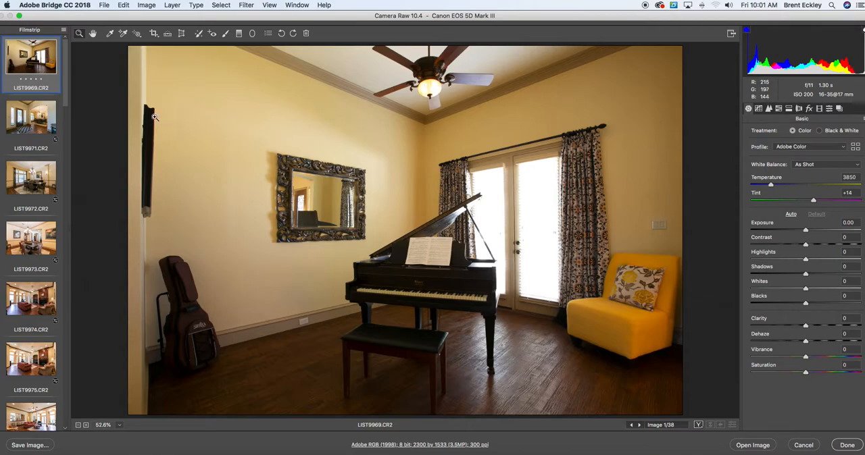
{"action": "mouse_move", "coordinate": [209, 139]}
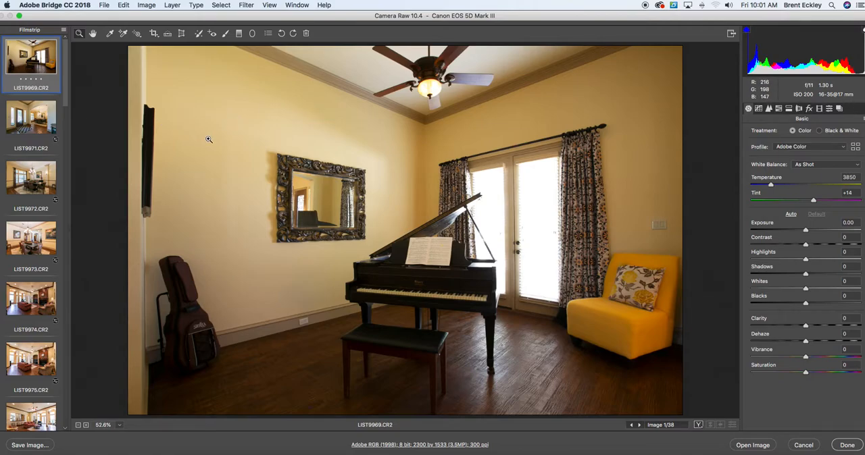
{"action": "mouse_move", "coordinate": [642, 144]}
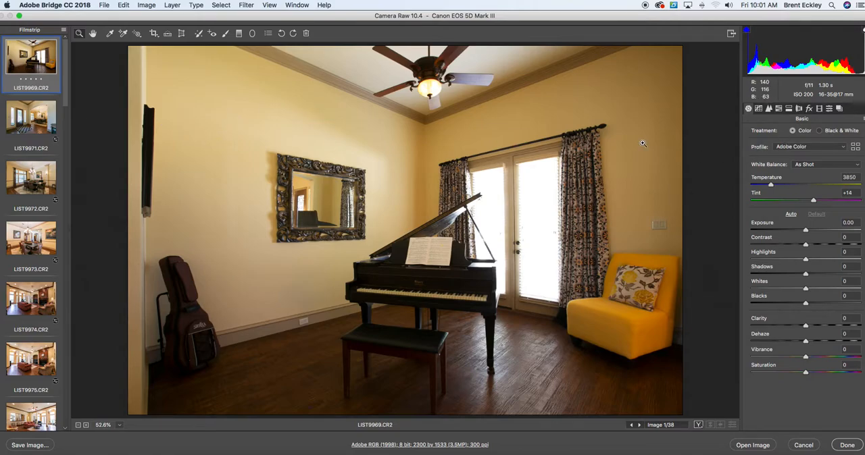
{"action": "mouse_move", "coordinate": [17, 61]}
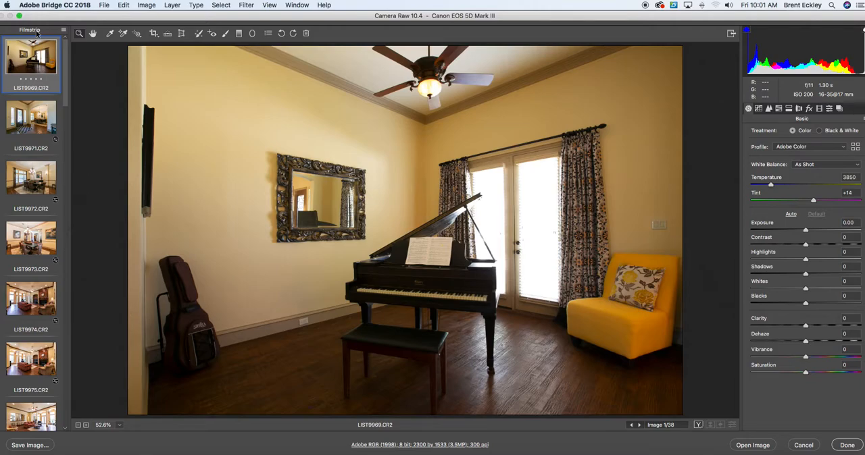
{"action": "mouse_move", "coordinate": [36, 35]}
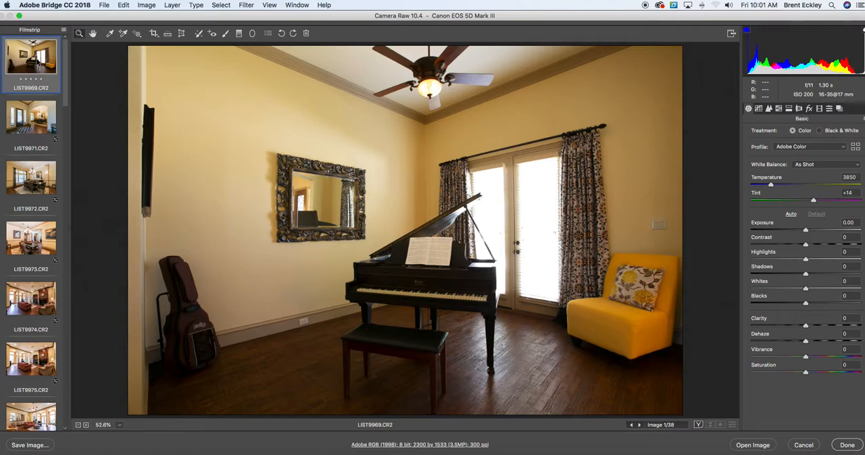
{"action": "scroll", "scroll_direction": "down", "scroll_amount": 3}
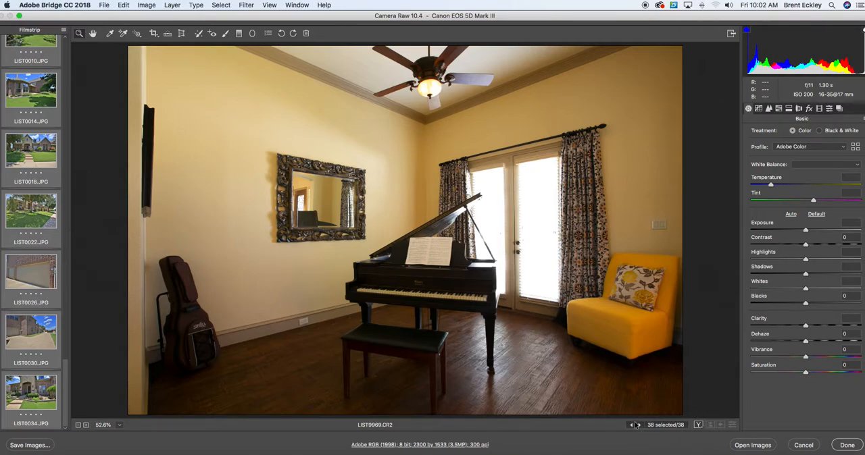
{"action": "mouse_move", "coordinate": [603, 370]}
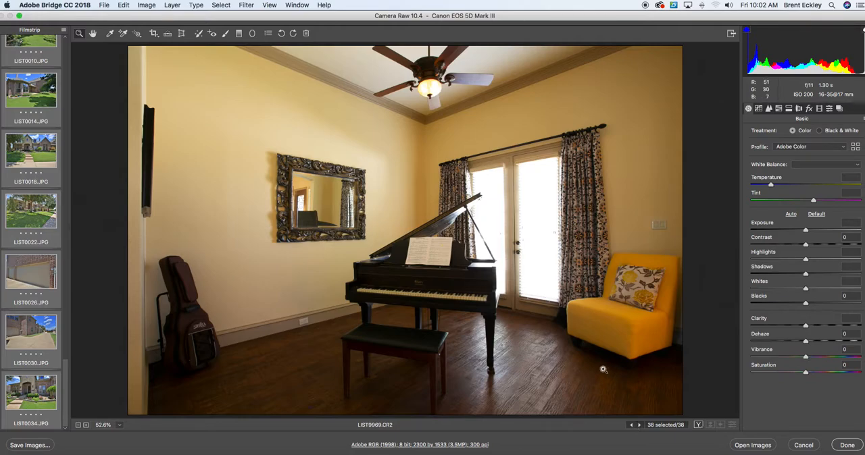
{"action": "mouse_move", "coordinate": [64, 32]}
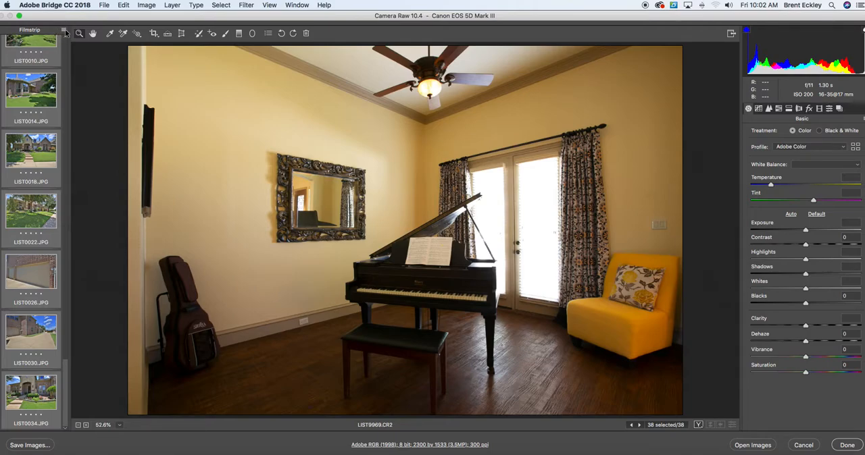
{"action": "left_click", "coordinate": [65, 32]}
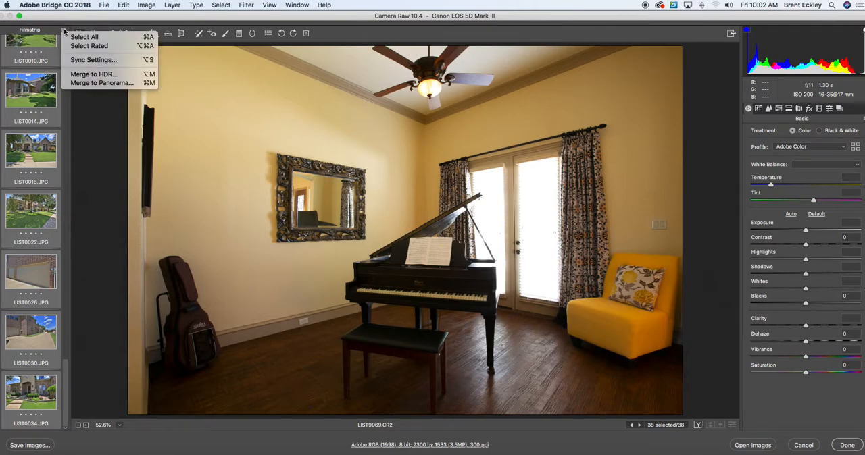
{"action": "mouse_move", "coordinate": [84, 37]}
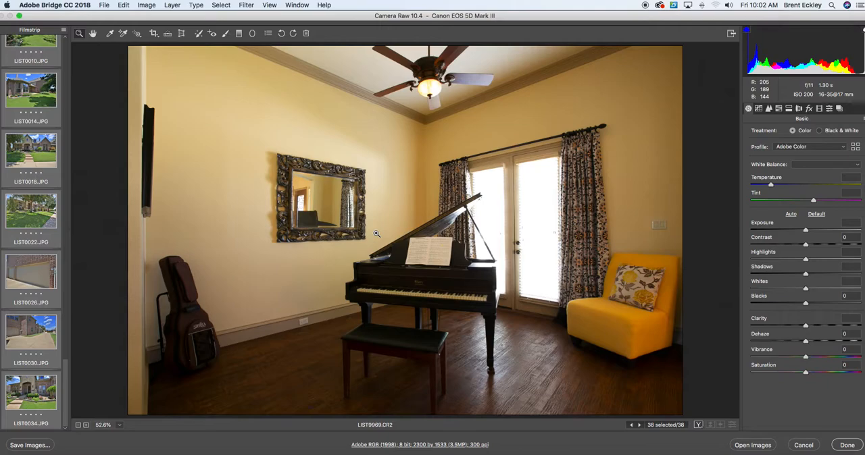
{"action": "mouse_move", "coordinate": [123, 384]}
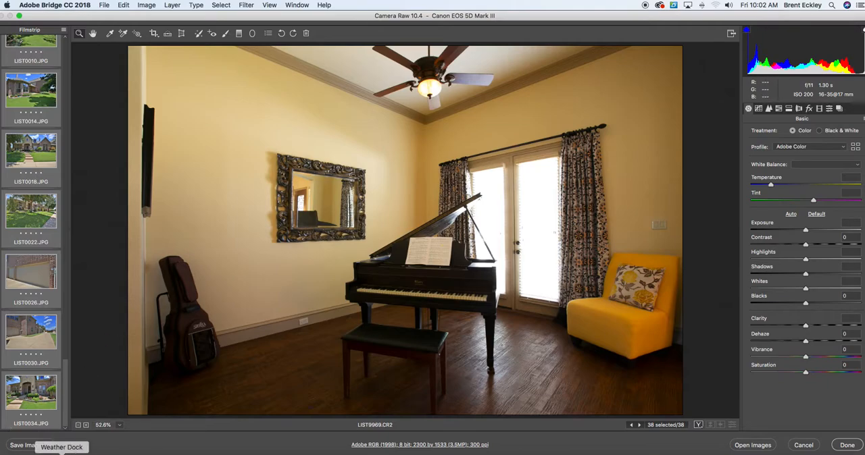
{"action": "mouse_move", "coordinate": [8, 445]}
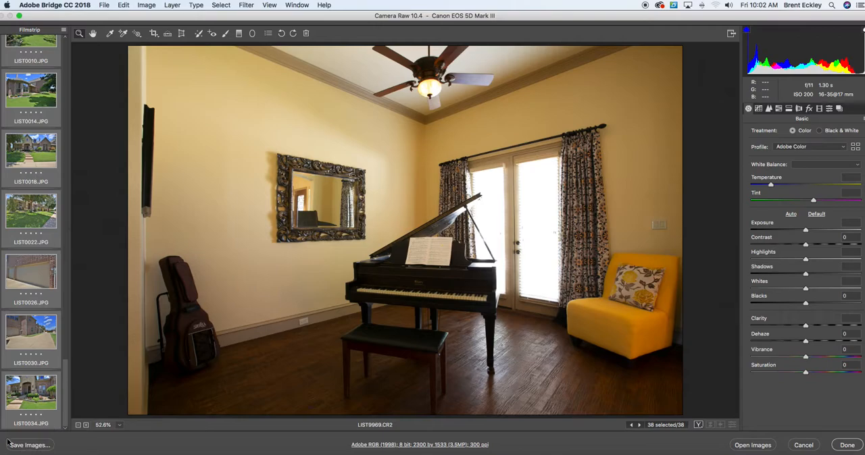
{"action": "mouse_move", "coordinate": [29, 444]}
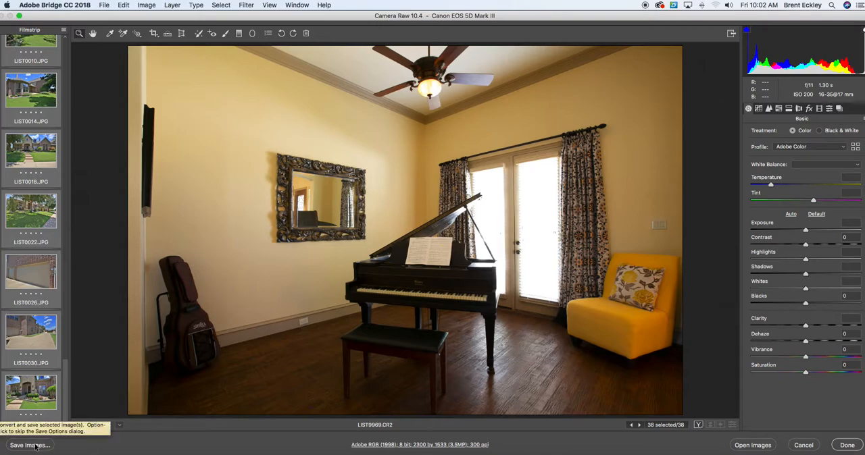
Step: Open Save Images for the 38 selected photos, showing the DNG Save Options dialog
{"action": "left_click", "coordinate": [29, 445]}
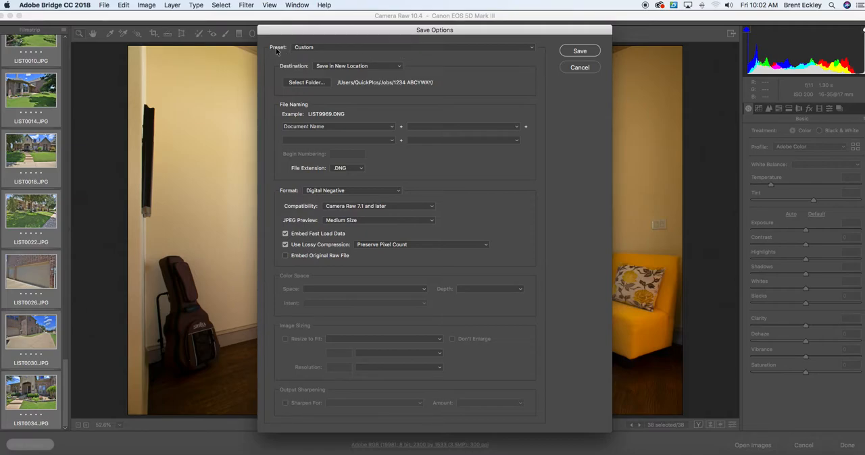
{"action": "mouse_move", "coordinate": [327, 52]}
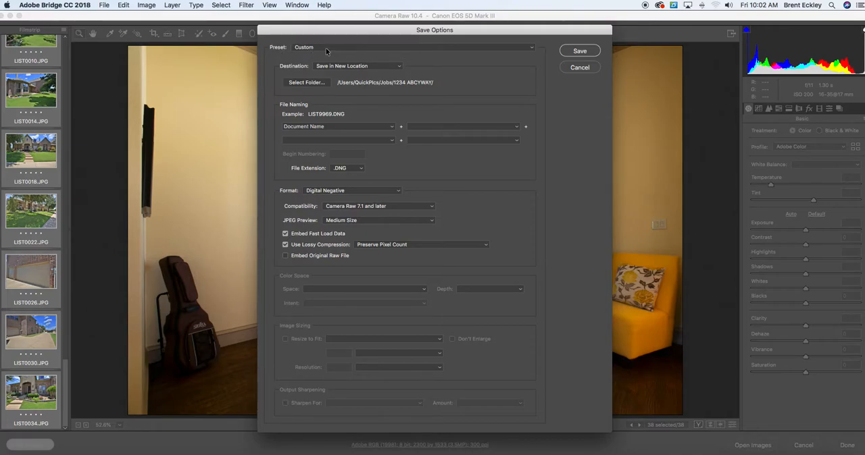
{"action": "mouse_move", "coordinate": [362, 52]}
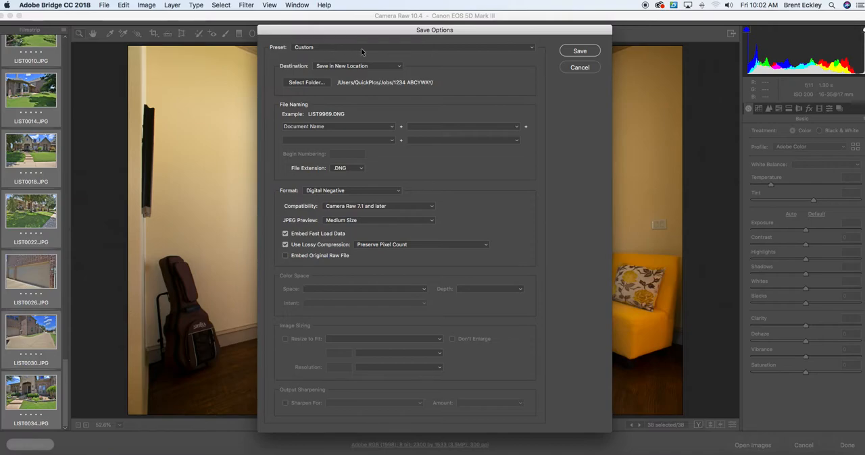
{"action": "mouse_move", "coordinate": [384, 54]}
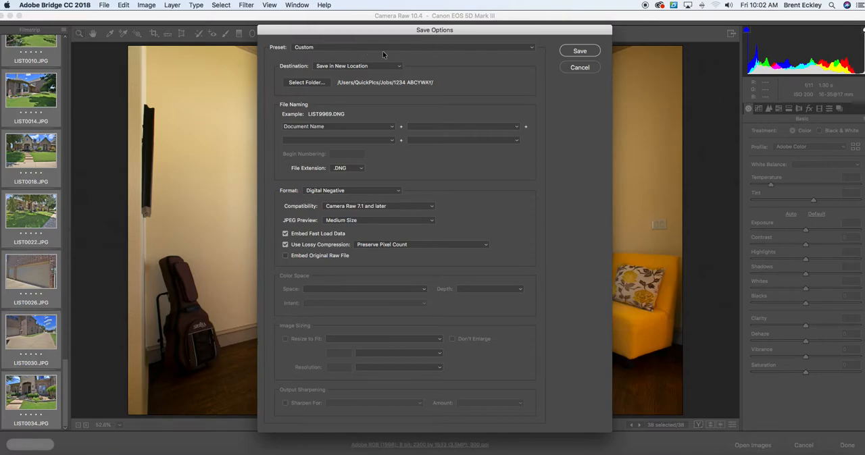
{"action": "mouse_move", "coordinate": [499, 59]}
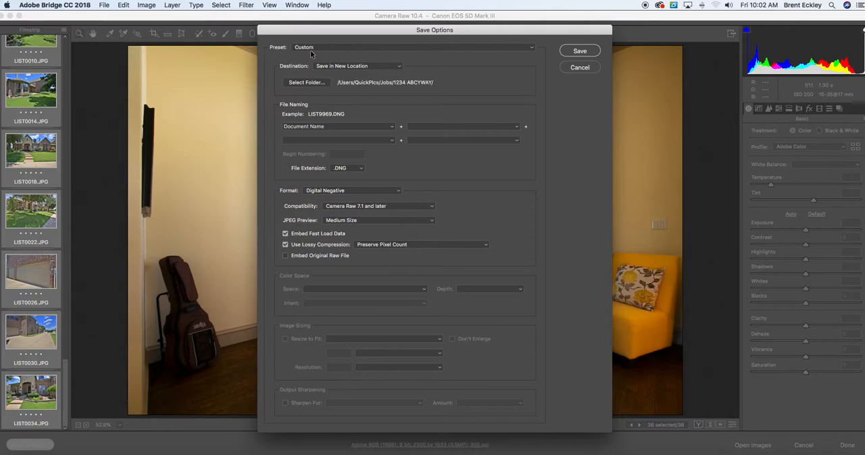
{"action": "left_click", "coordinate": [405, 48]}
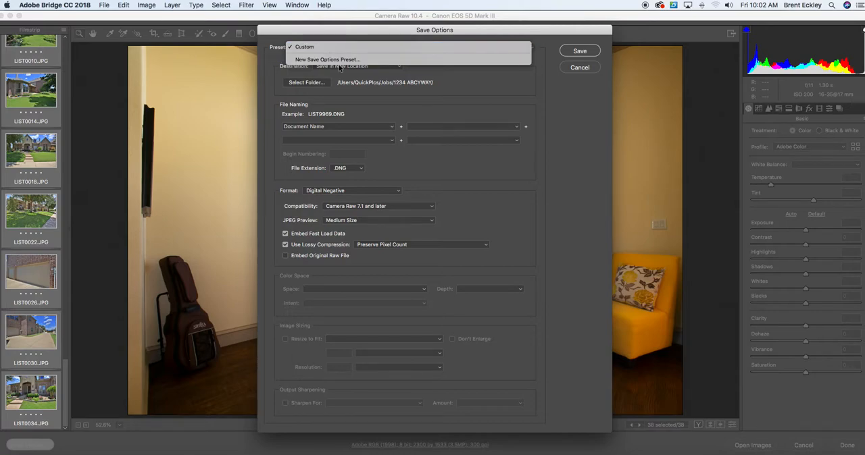
{"action": "mouse_move", "coordinate": [327, 60]}
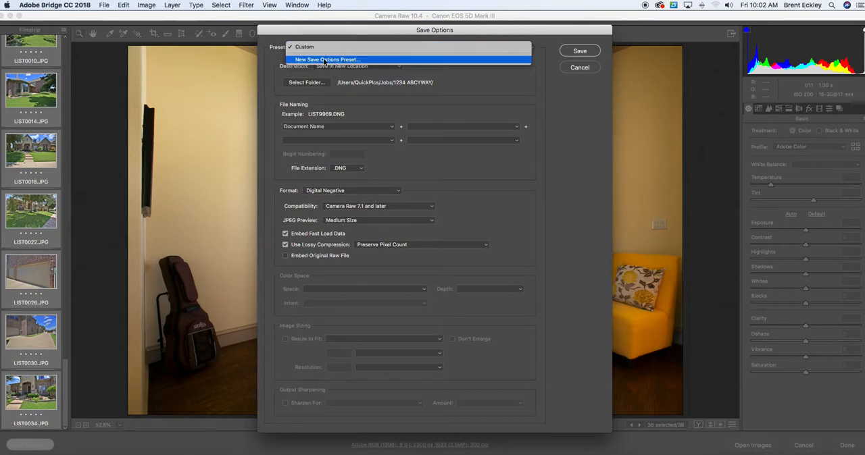
{"action": "mouse_move", "coordinate": [304, 47]}
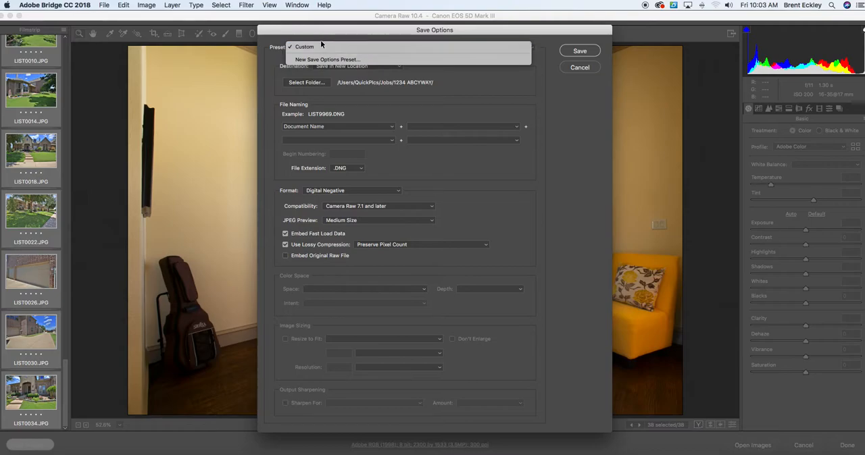
{"action": "left_click", "coordinate": [304, 46]}
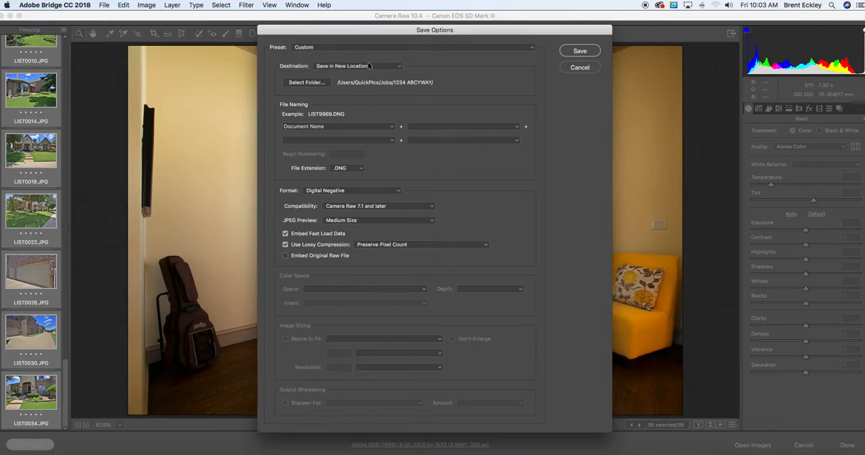
{"action": "mouse_move", "coordinate": [367, 70]}
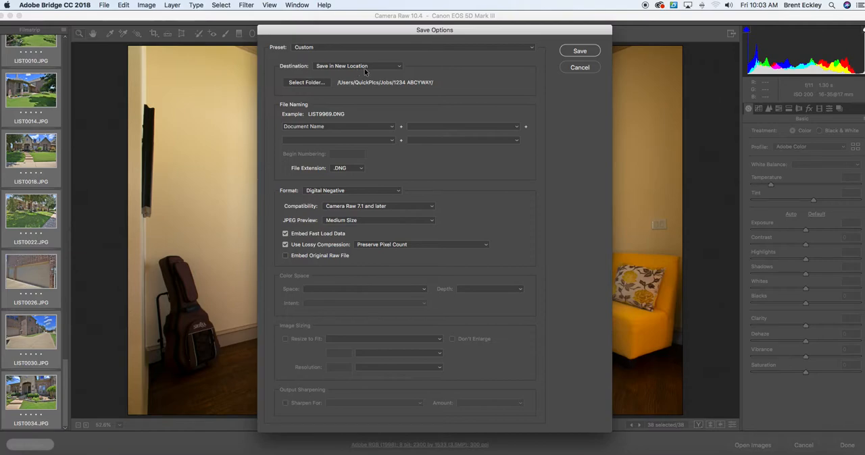
{"action": "mouse_move", "coordinate": [388, 70]}
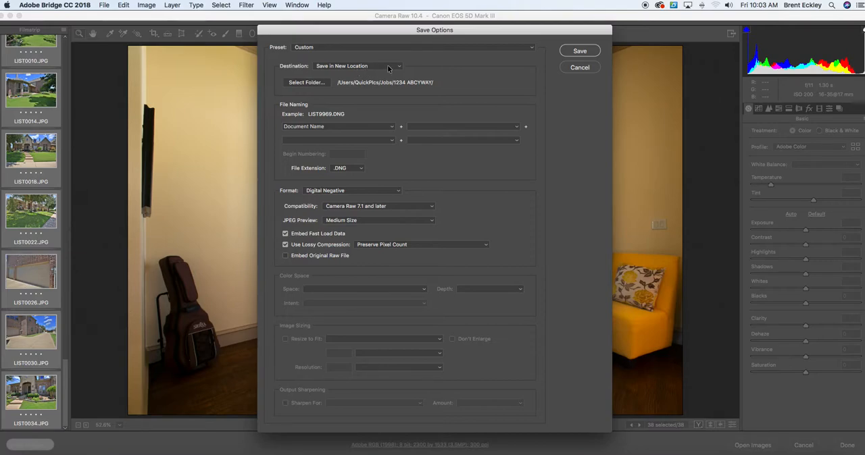
{"action": "mouse_move", "coordinate": [397, 71]}
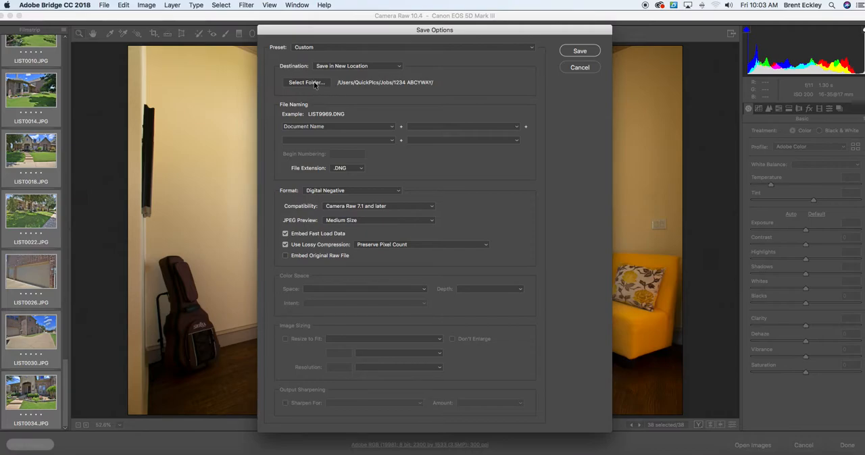
Step: Browse the destination picker back to the Jobs folder and start an untitled new folder
{"action": "left_click", "coordinate": [306, 81]}
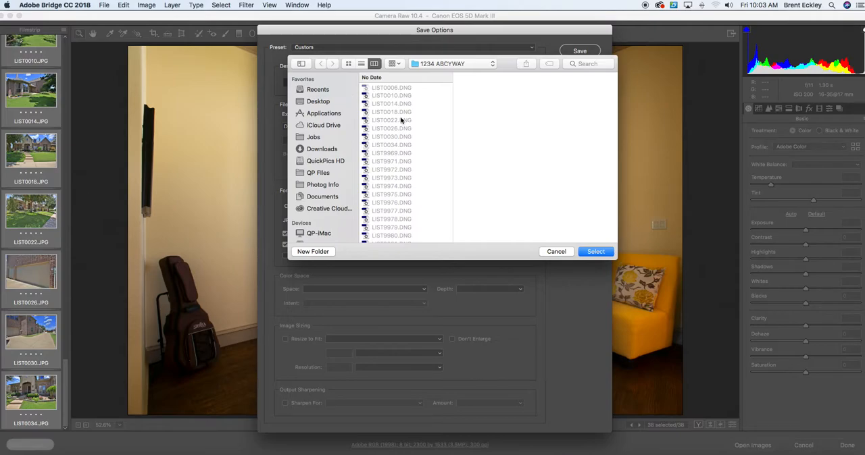
{"action": "left_click", "coordinate": [313, 136]}
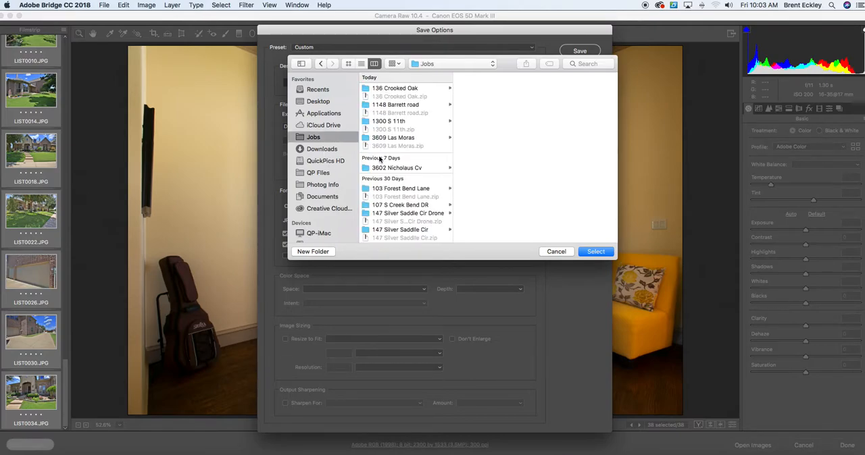
{"action": "scroll", "scroll_direction": "down", "scroll_amount": 3}
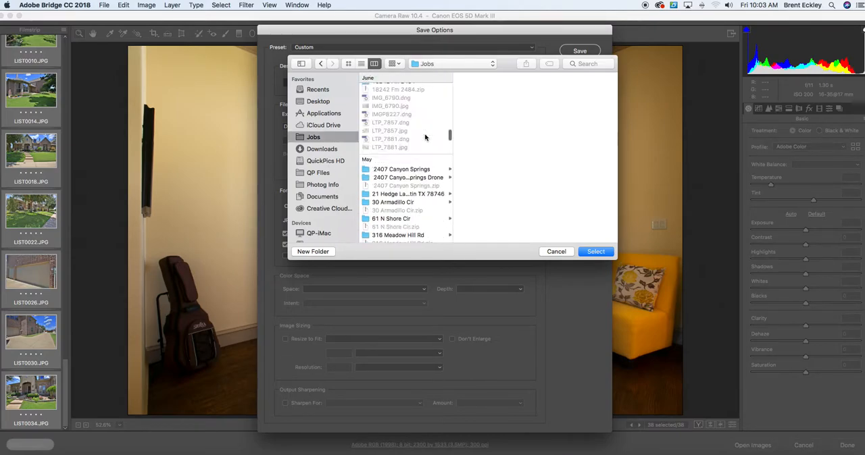
{"action": "scroll", "scroll_direction": "down", "scroll_amount": 3}
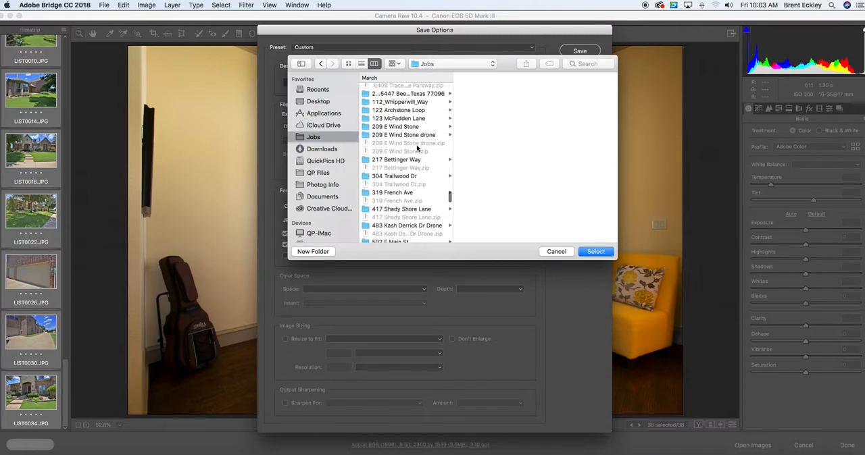
{"action": "scroll", "scroll_direction": "down", "scroll_amount": 3}
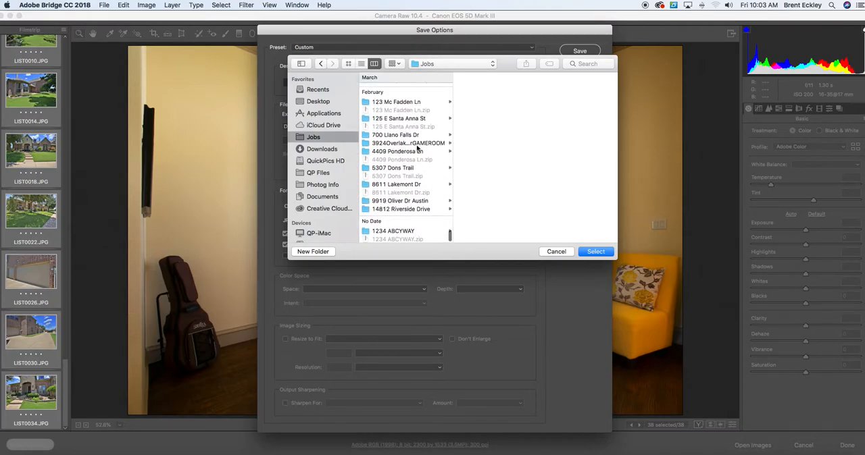
{"action": "left_click", "coordinate": [313, 251]}
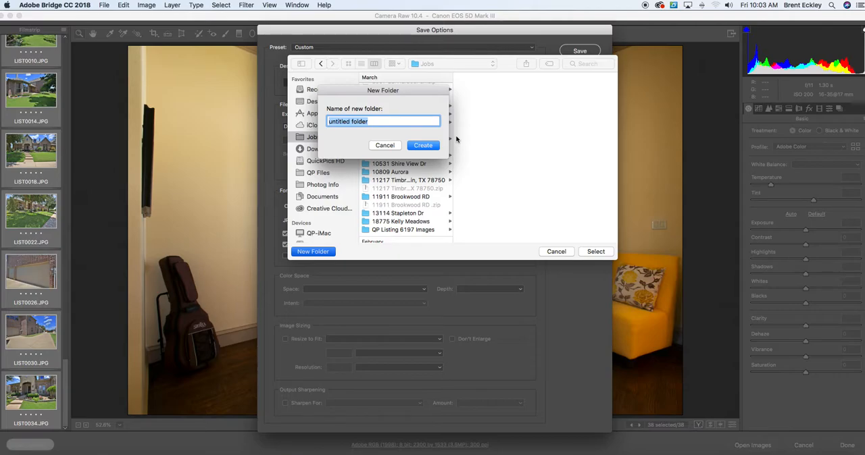
Step: Name the new folder '8675309 California', correcting a typo, and create it inside Jobs
{"action": "type", "text": "867"}
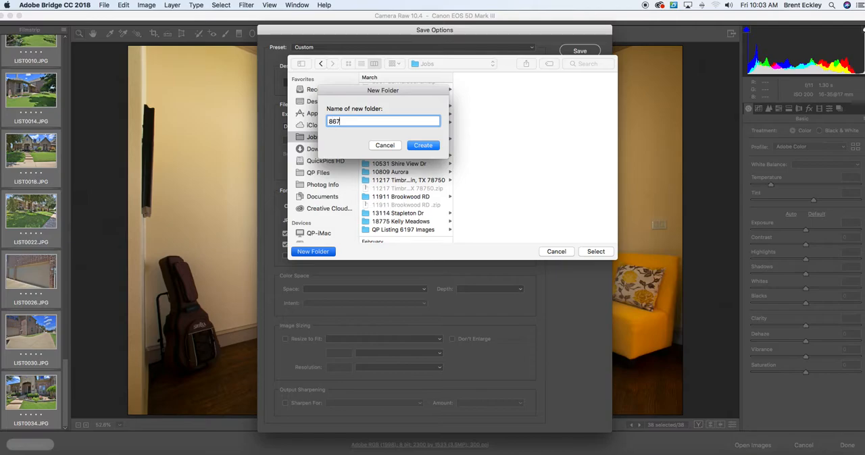
{"action": "type", "text": "5309"}
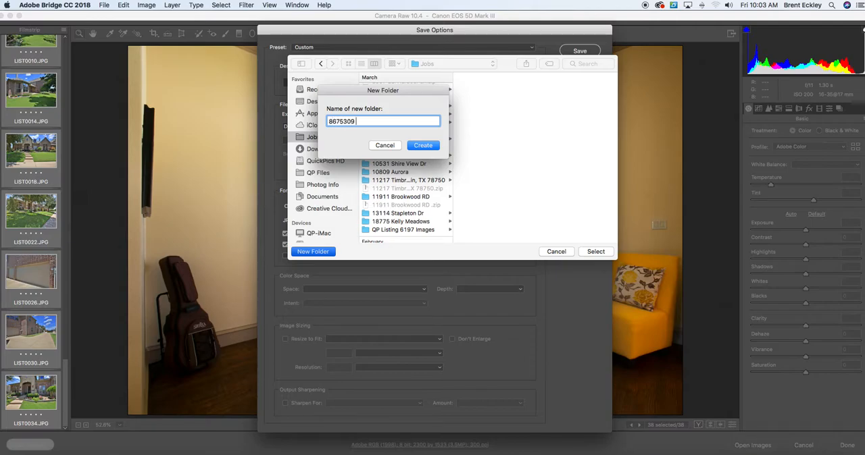
{"action": "type", "text": "Californai"}
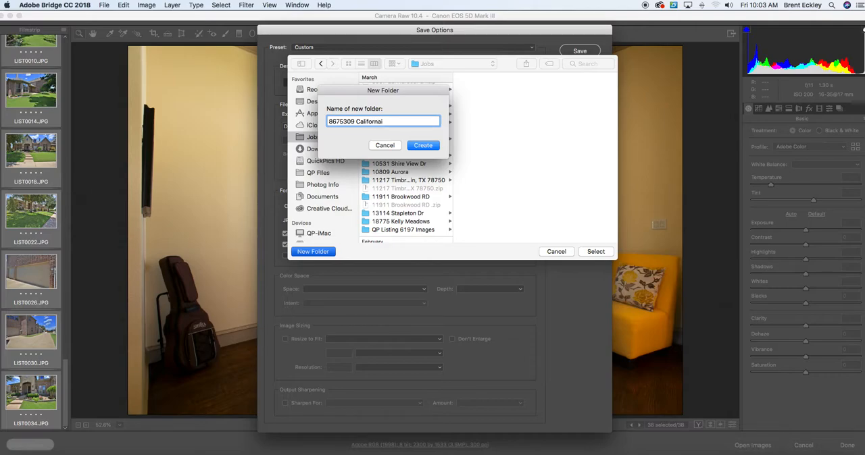
{"action": "key", "text": "Backspace"}
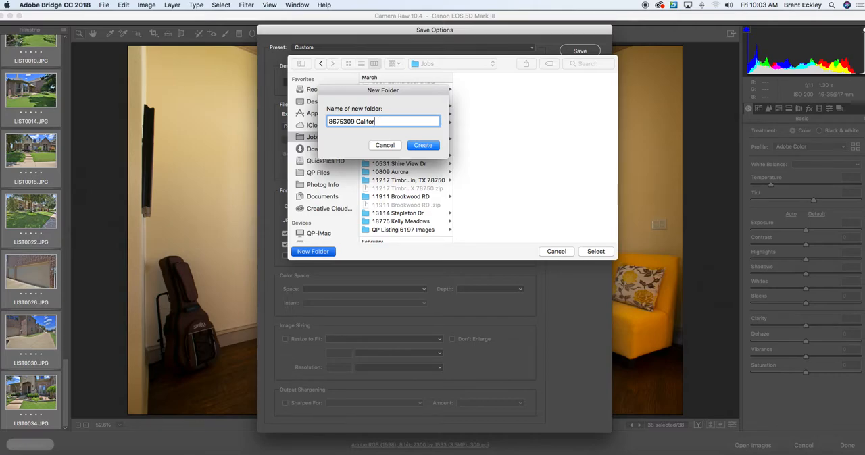
{"action": "type", "text": "nia"}
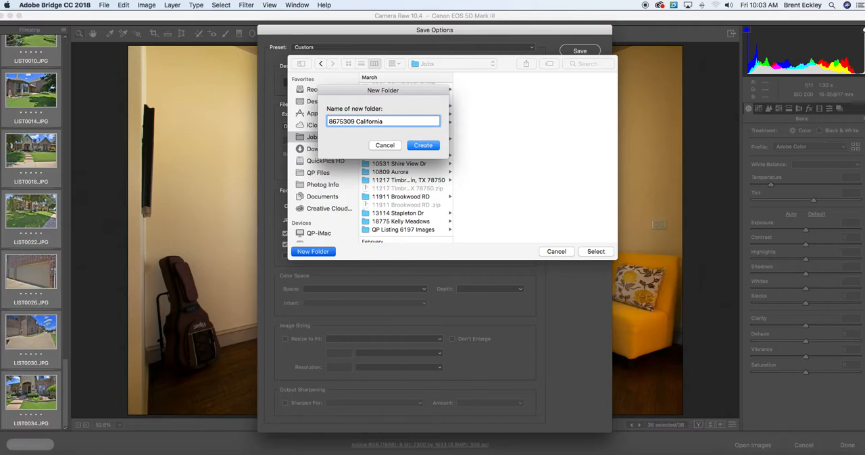
{"action": "left_click", "coordinate": [422, 146]}
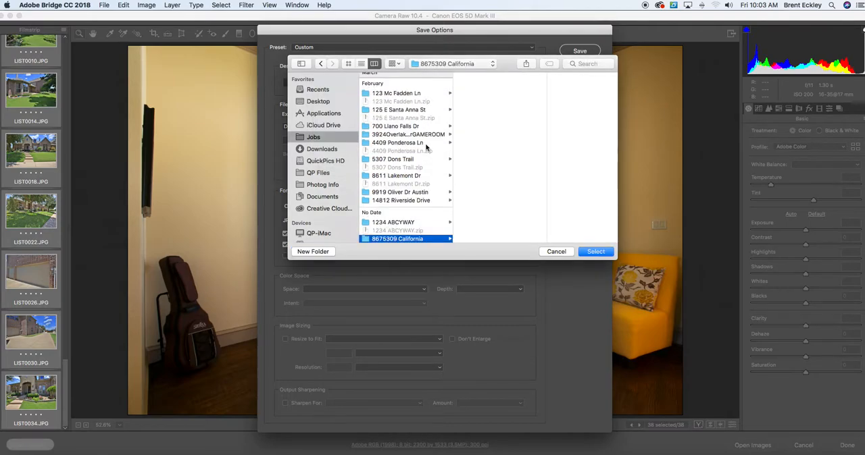
{"action": "mouse_move", "coordinate": [462, 201]}
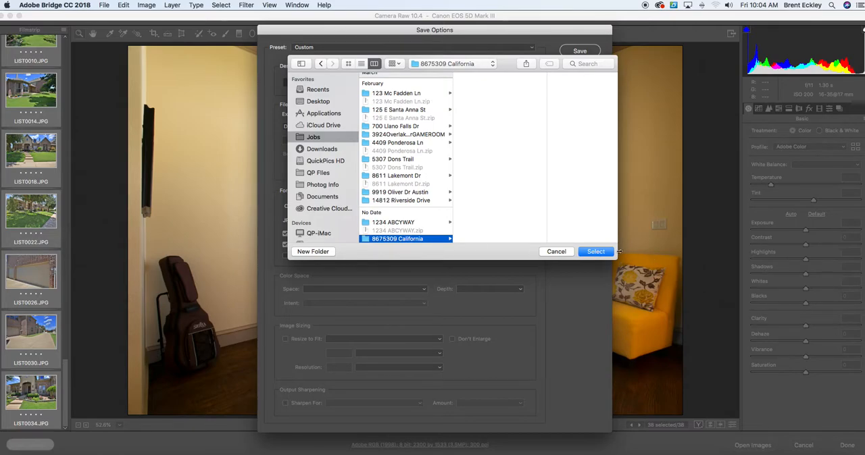
Step: Confirm /Users/QuickPics/Jobs/8675309 California/ as the save destination
{"action": "left_click", "coordinate": [595, 251]}
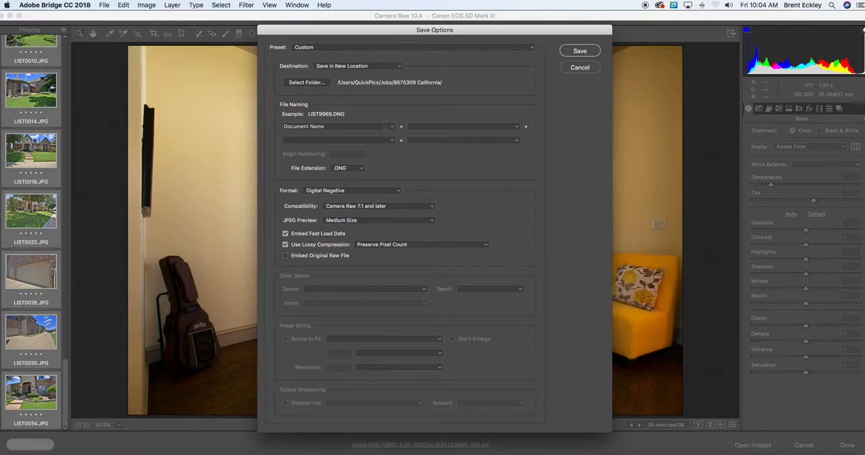
{"action": "mouse_move", "coordinate": [336, 118]}
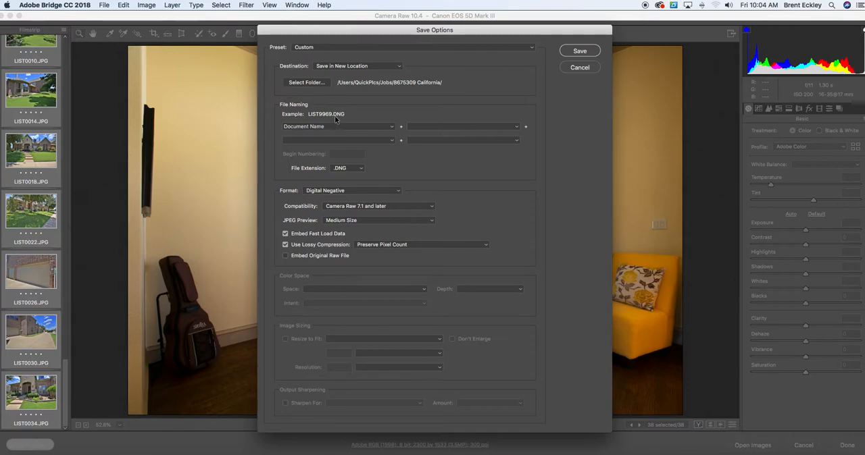
{"action": "mouse_move", "coordinate": [352, 126]}
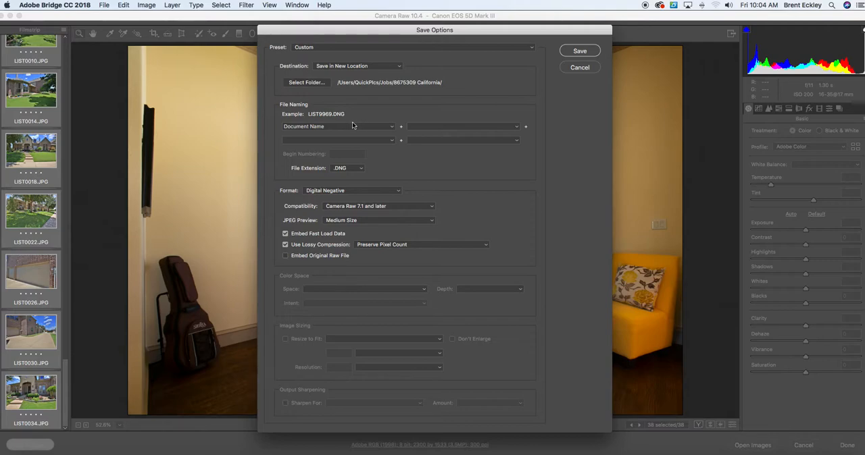
{"action": "mouse_move", "coordinate": [389, 158]}
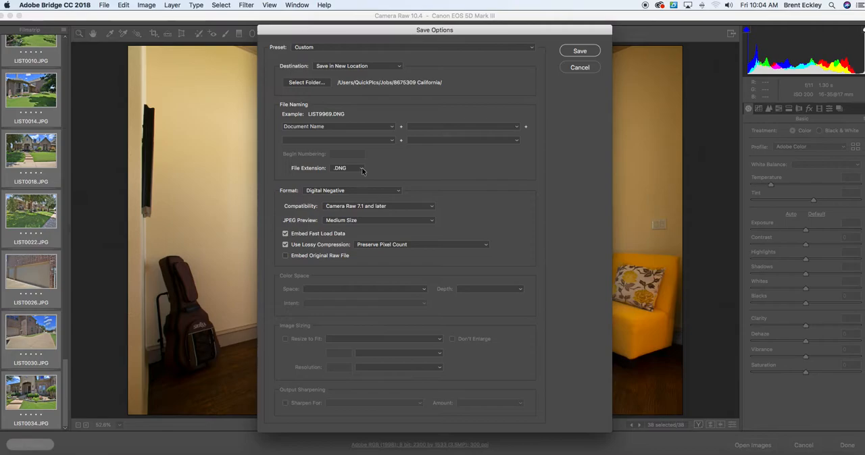
Step: Switch the file extension to .JPG, making the format JPEG at quality 8
{"action": "left_click", "coordinate": [352, 190]}
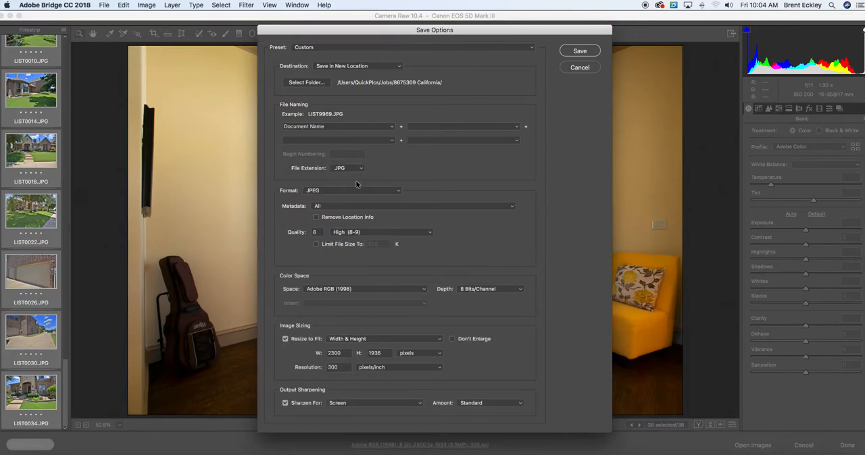
{"action": "mouse_move", "coordinate": [401, 240]}
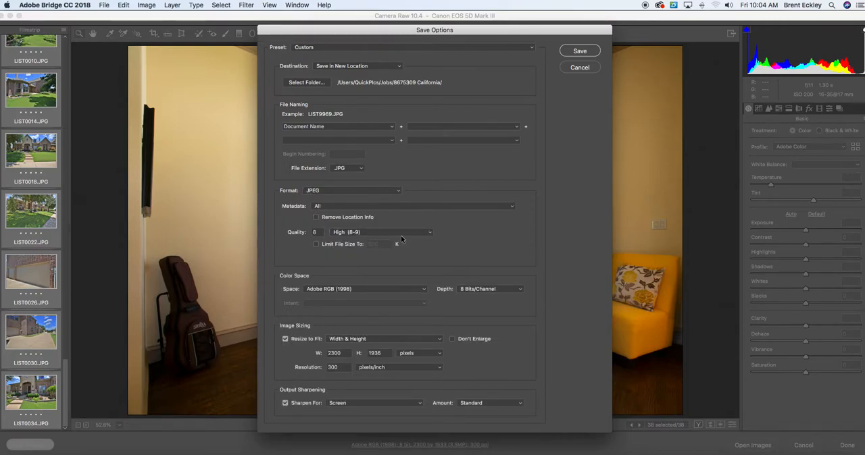
{"action": "mouse_move", "coordinate": [276, 239]}
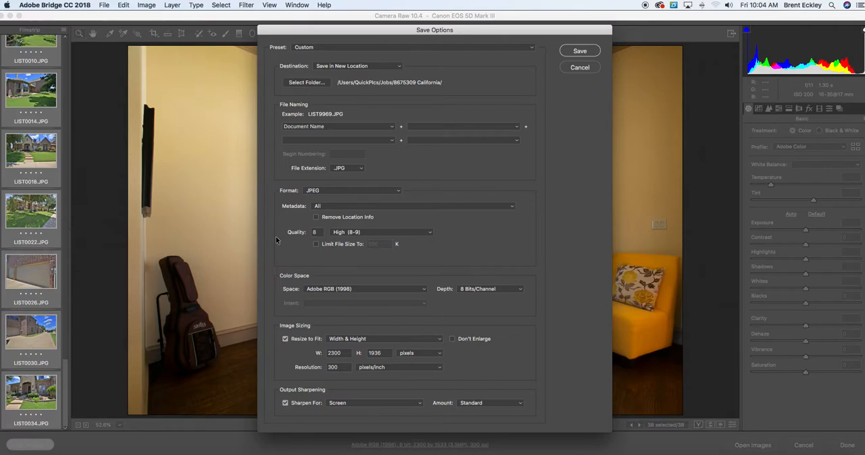
{"action": "mouse_move", "coordinate": [320, 348]}
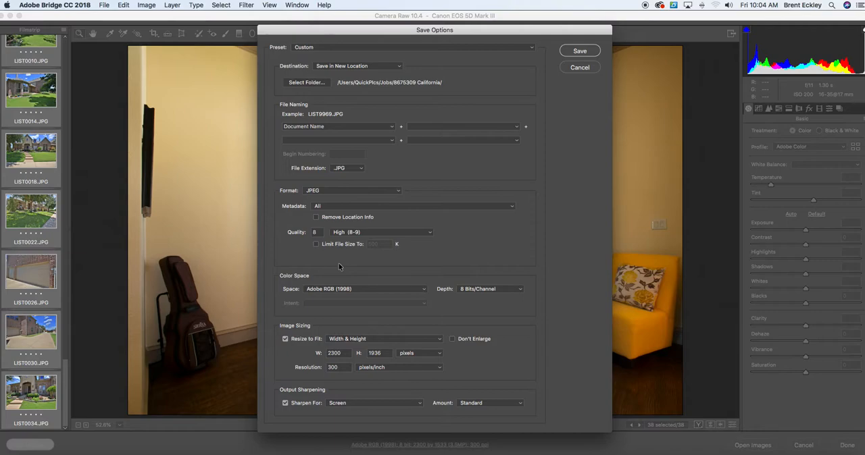
Step: Set the extension back to .DNG for Digital Negative with lossy compression
{"action": "left_click", "coordinate": [347, 168]}
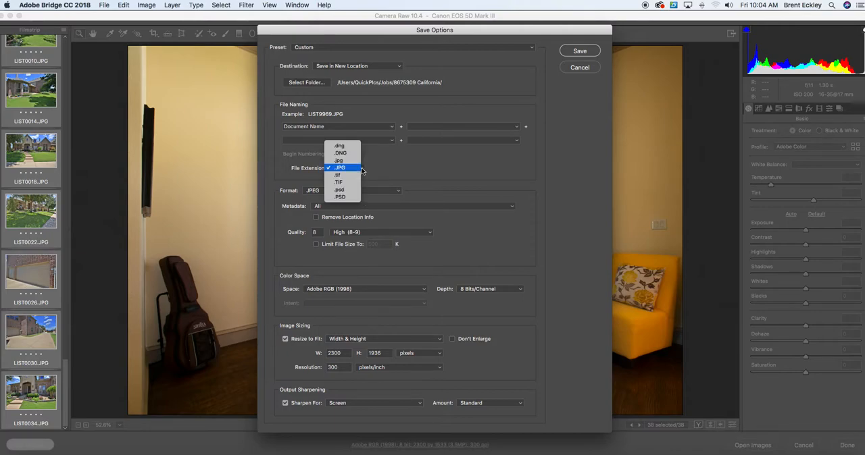
{"action": "left_click", "coordinate": [340, 153]}
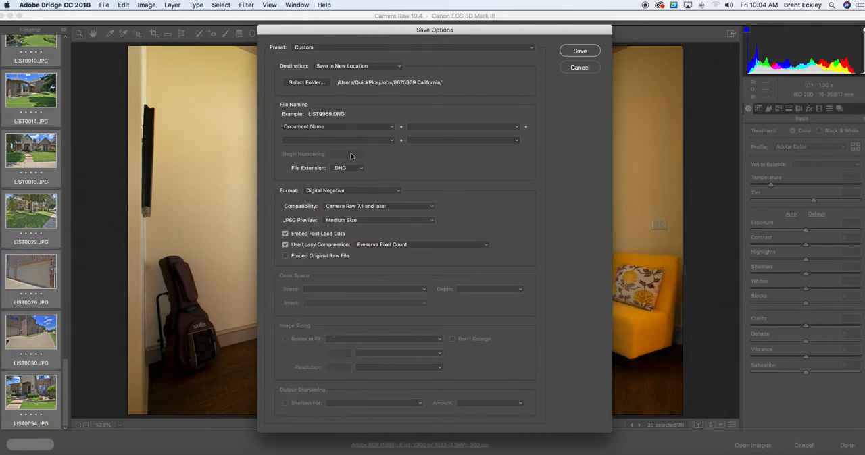
{"action": "mouse_move", "coordinate": [338, 173]}
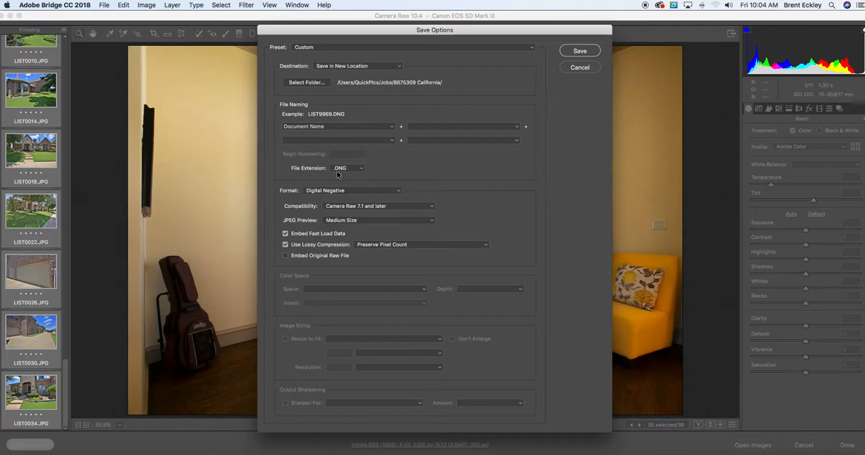
{"action": "left_click", "coordinate": [346, 168]}
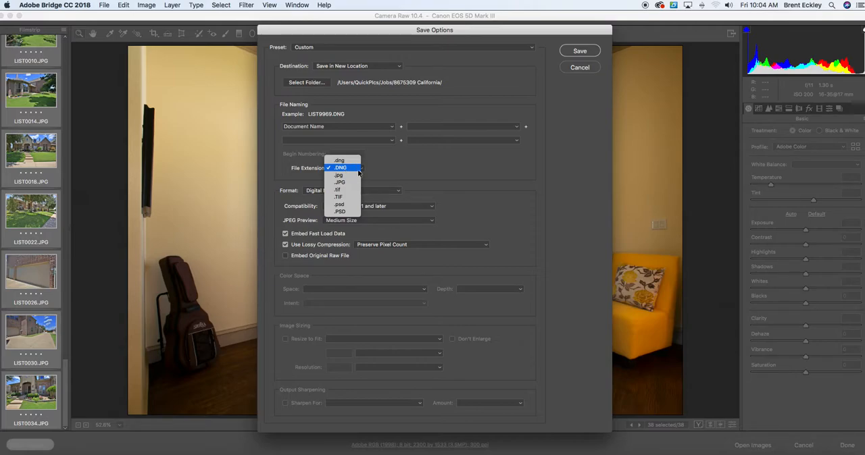
{"action": "left_click", "coordinate": [340, 167]}
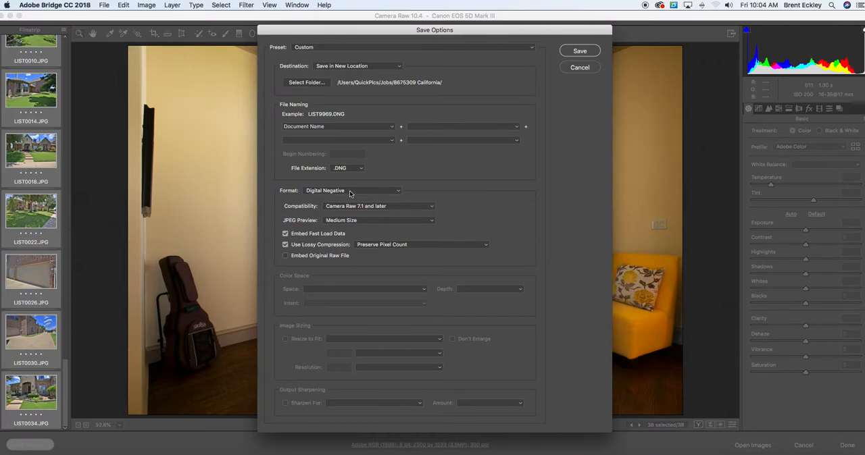
{"action": "mouse_move", "coordinate": [394, 206]}
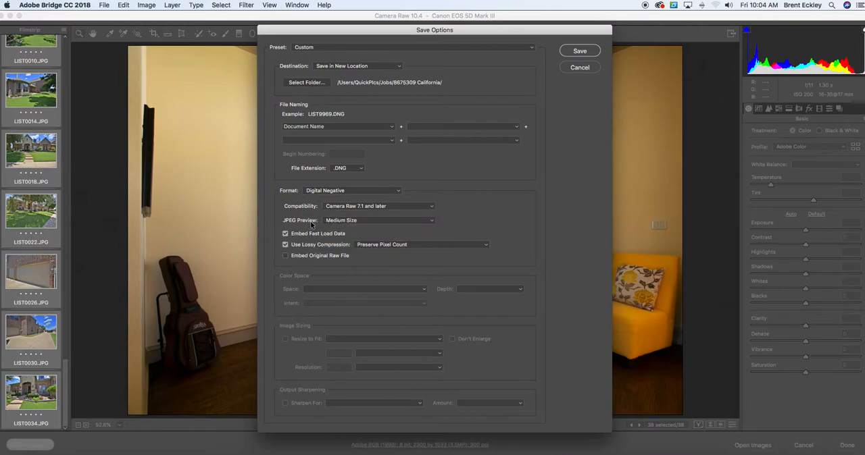
{"action": "mouse_move", "coordinate": [370, 225]}
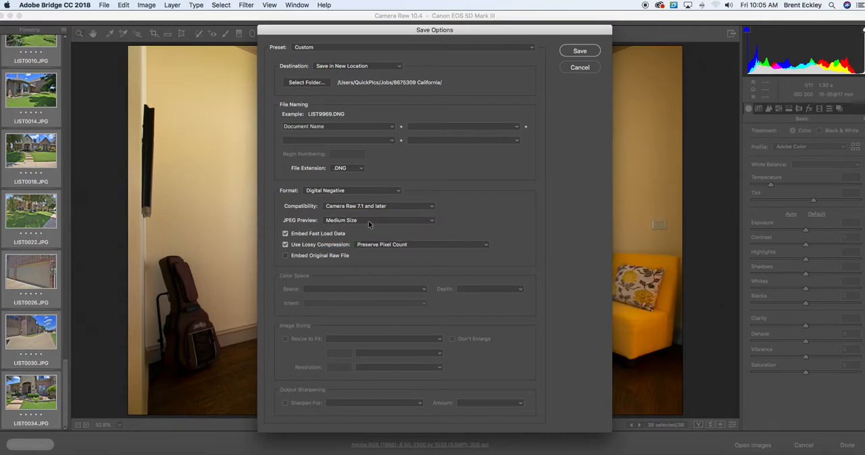
{"action": "mouse_move", "coordinate": [378, 220]}
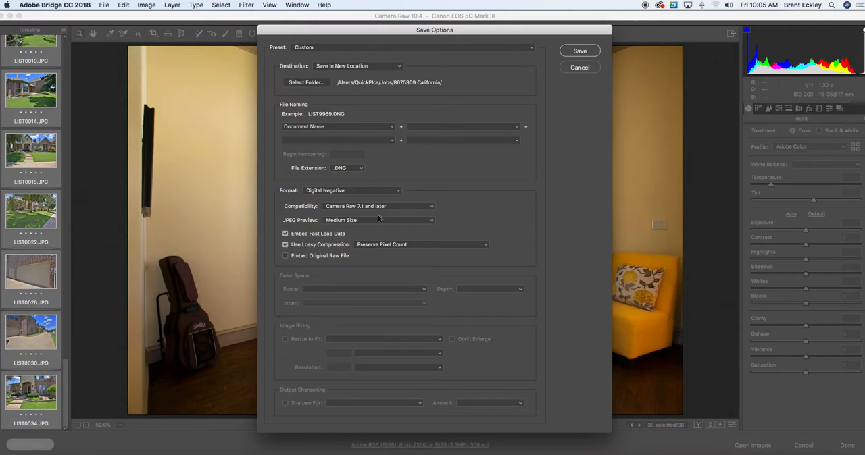
{"action": "mouse_move", "coordinate": [376, 223]}
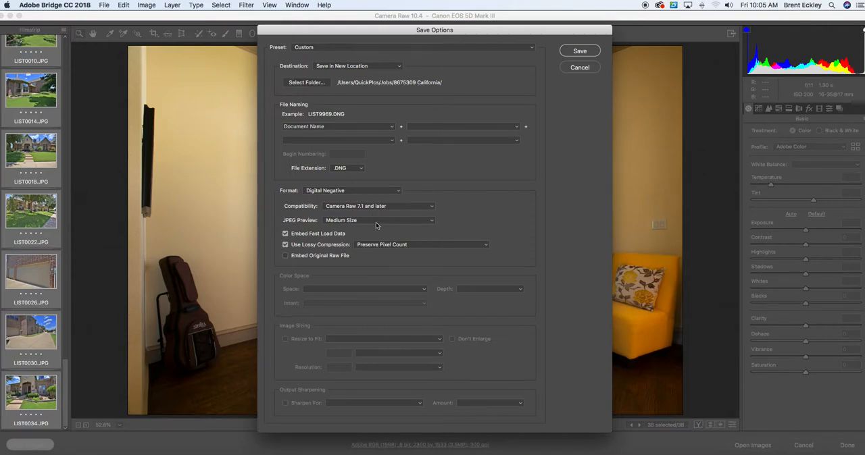
{"action": "mouse_move", "coordinate": [331, 244]}
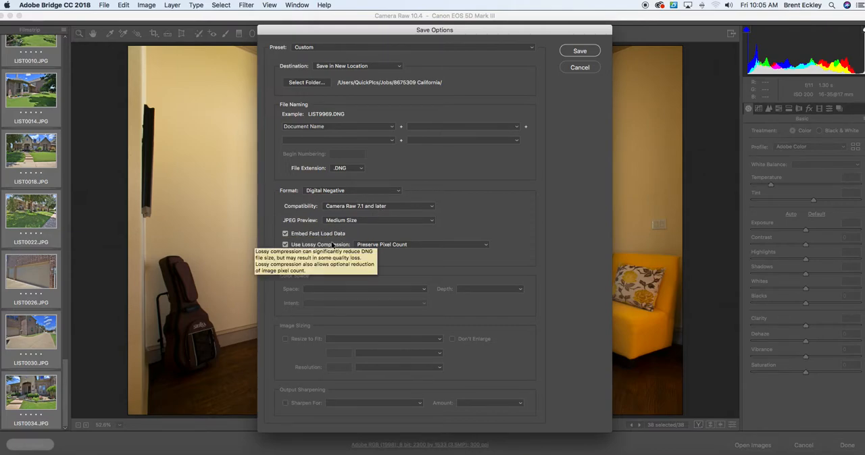
{"action": "mouse_move", "coordinate": [331, 237]}
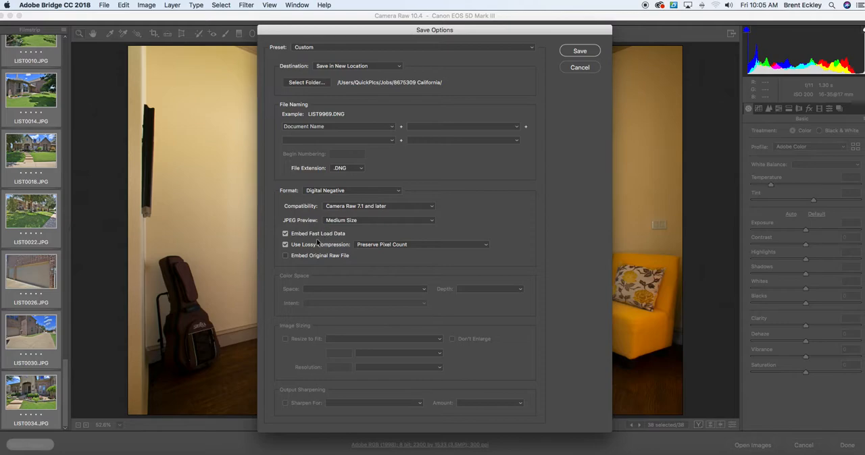
{"action": "mouse_move", "coordinate": [341, 244]}
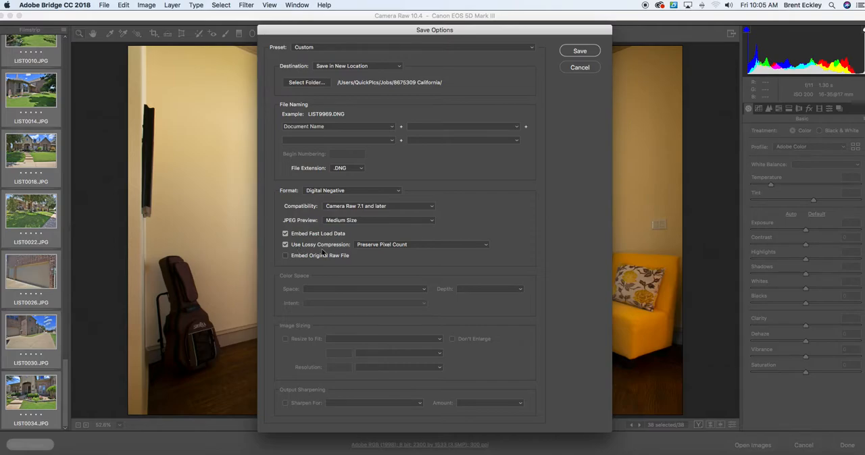
{"action": "mouse_move", "coordinate": [346, 251]}
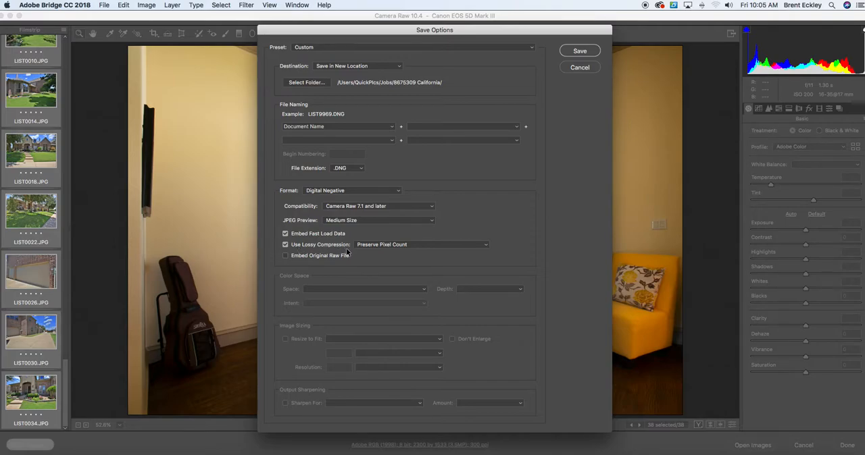
{"action": "mouse_move", "coordinate": [374, 242]}
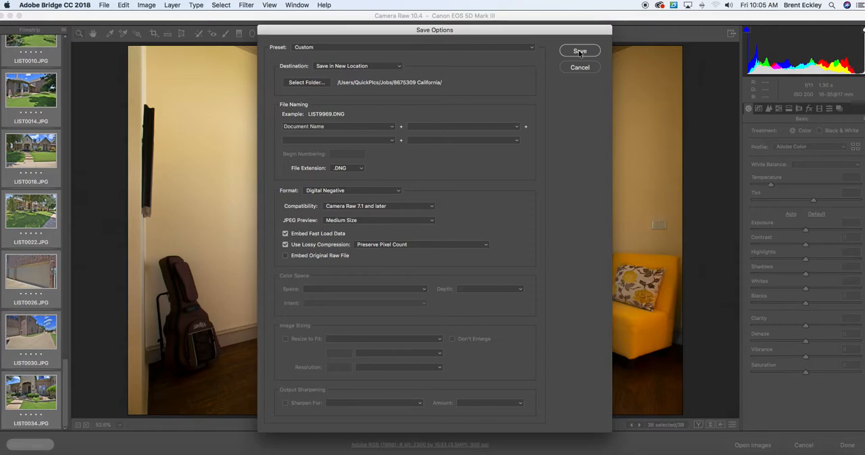
Step: Start saving the 38 photos as DNGs, with 38 remaining in the queue
{"action": "left_click", "coordinate": [579, 51]}
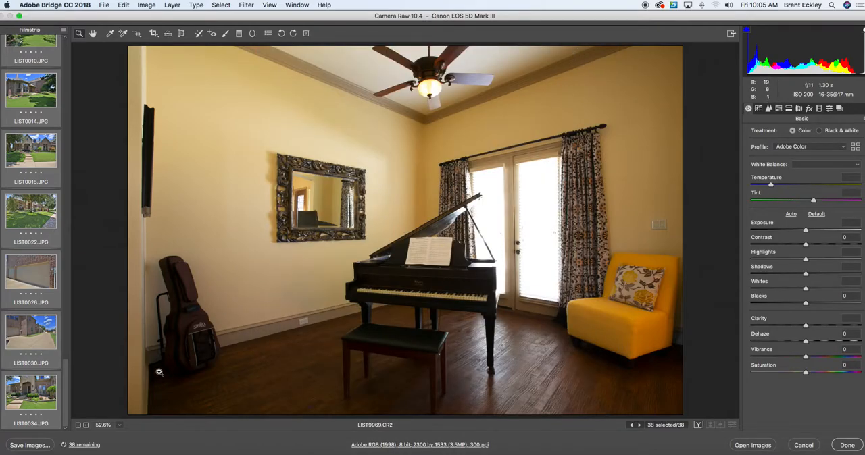
{"action": "mouse_move", "coordinate": [66, 424]}
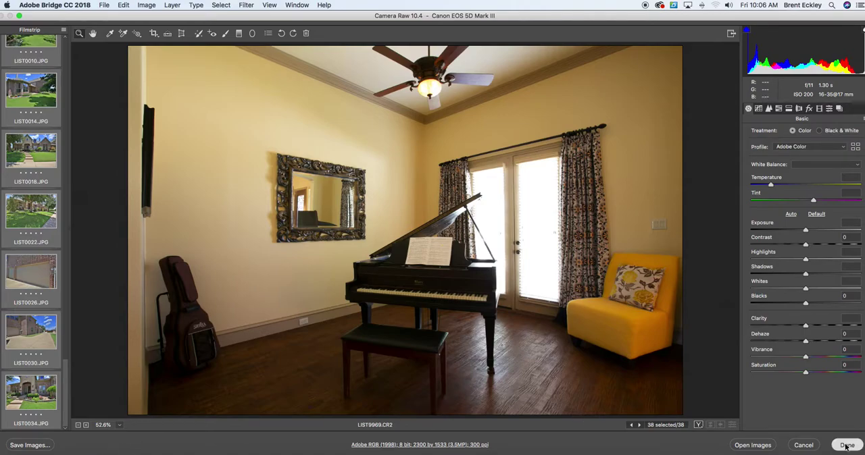
Step: Click Done to close Camera Raw and return to the 101EOS5D folder
{"action": "left_click", "coordinate": [846, 445]}
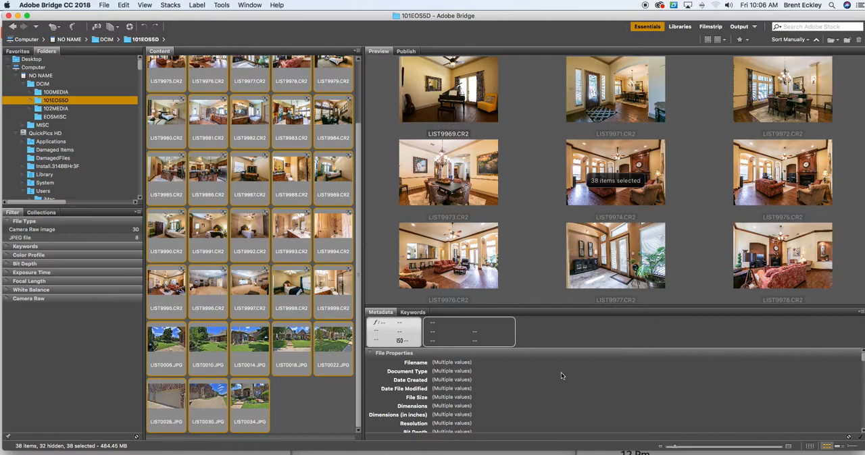
{"action": "mouse_move", "coordinate": [439, 223]}
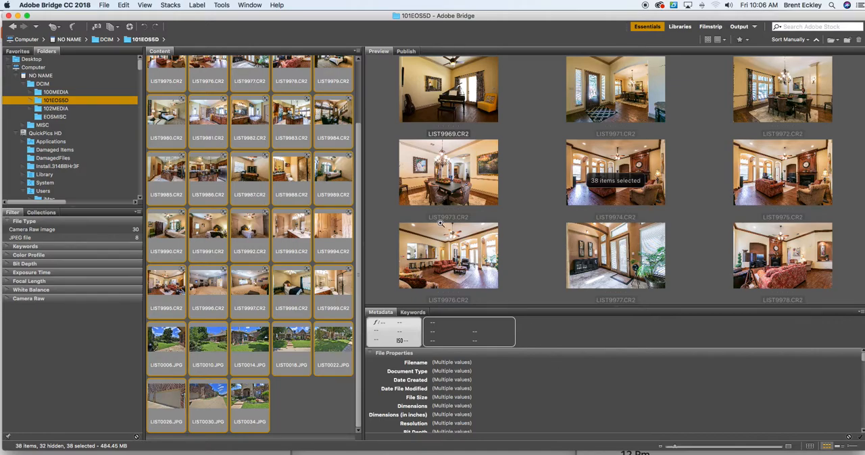
{"action": "mouse_move", "coordinate": [445, 242]}
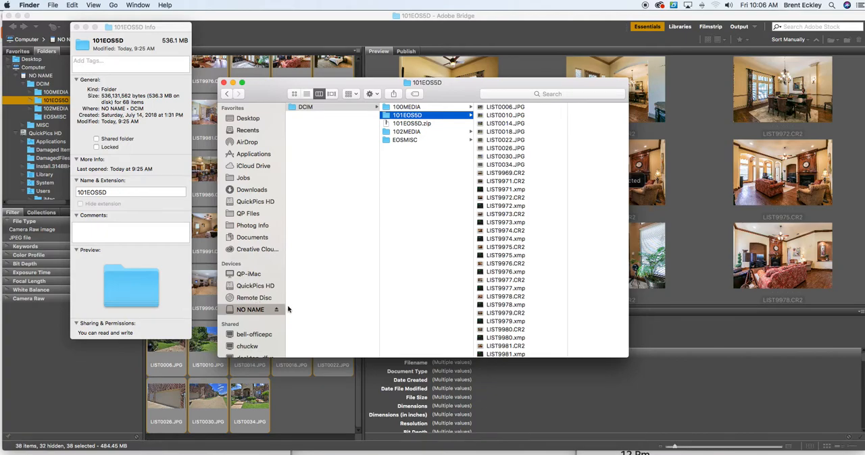
{"action": "mouse_move", "coordinate": [253, 183]}
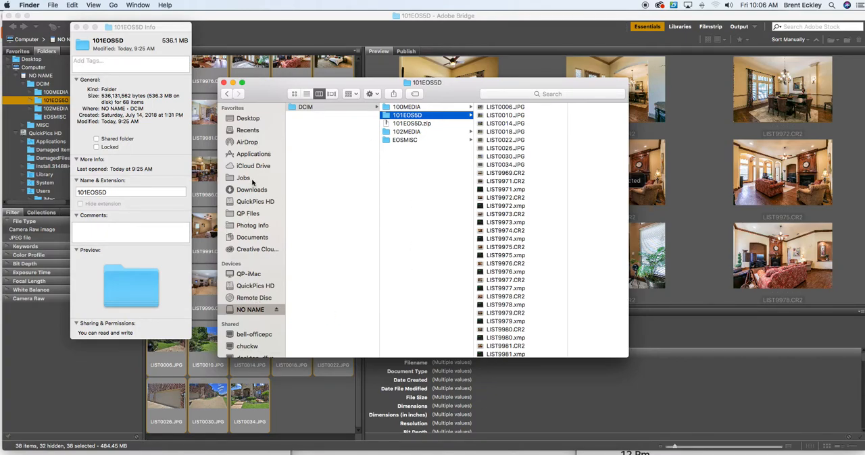
Step: Show Get Info for Jobs/8675309 California, confirming 167.5 MB across 39 items
{"action": "left_click", "coordinate": [244, 177]}
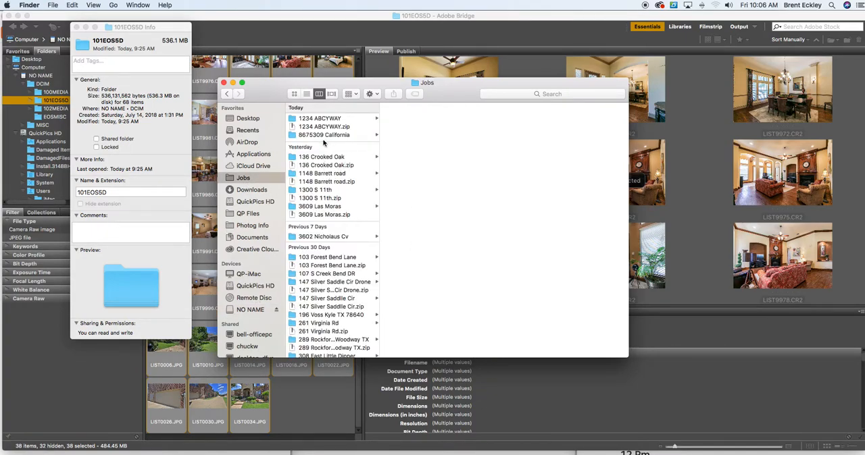
{"action": "left_click", "coordinate": [325, 134]}
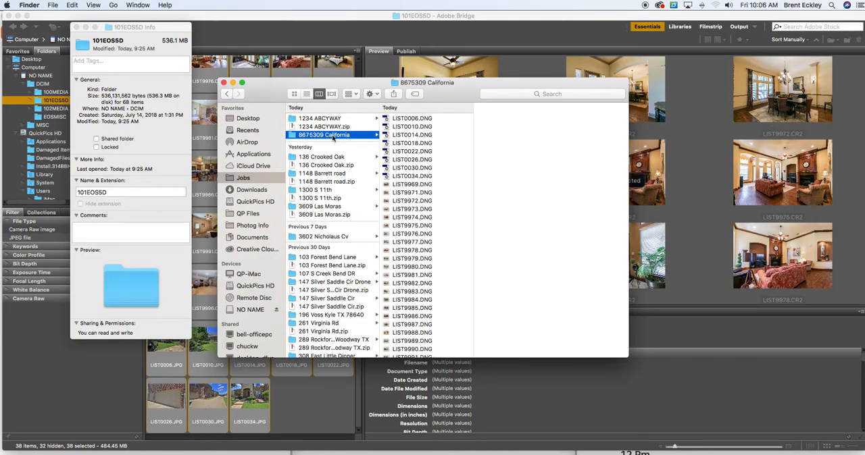
{"action": "right_click", "coordinate": [325, 134]}
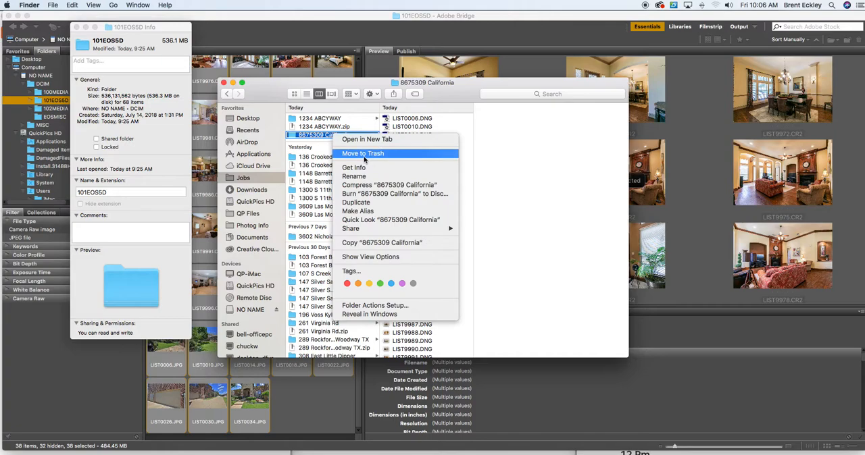
{"action": "left_click", "coordinate": [354, 167]}
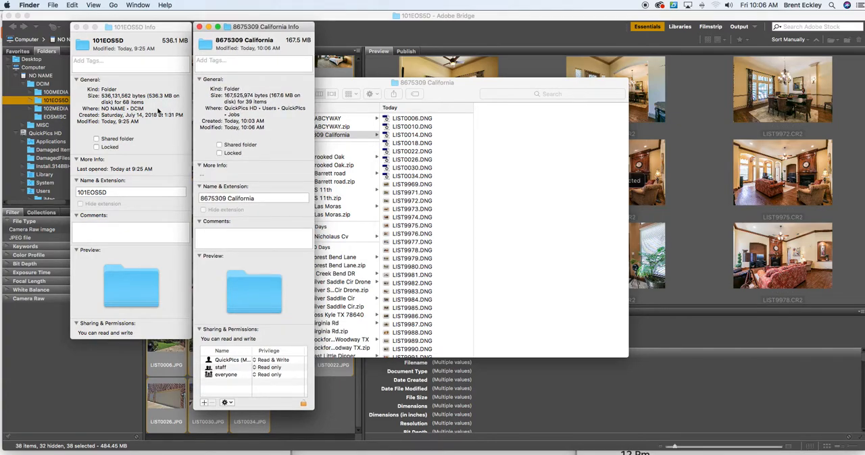
{"action": "mouse_move", "coordinate": [154, 105]}
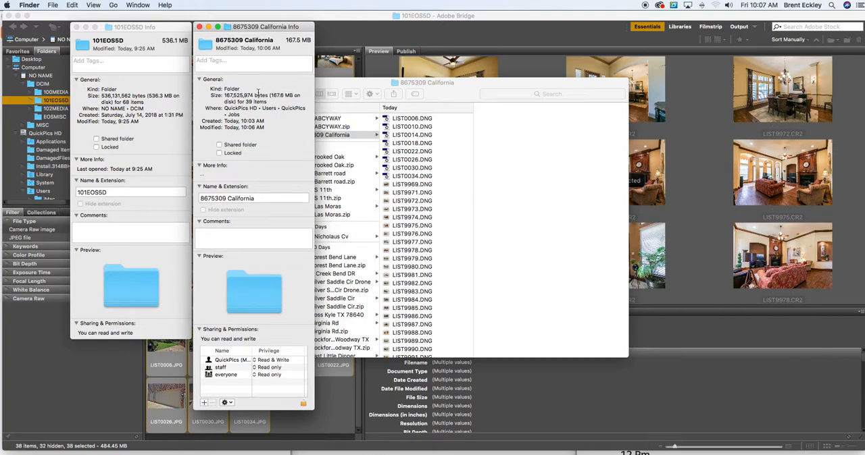
{"action": "mouse_move", "coordinate": [283, 90]}
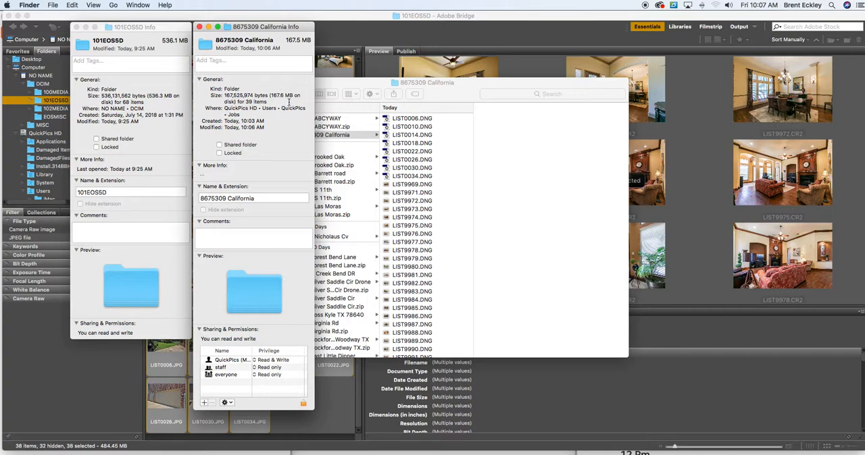
{"action": "mouse_move", "coordinate": [152, 100]}
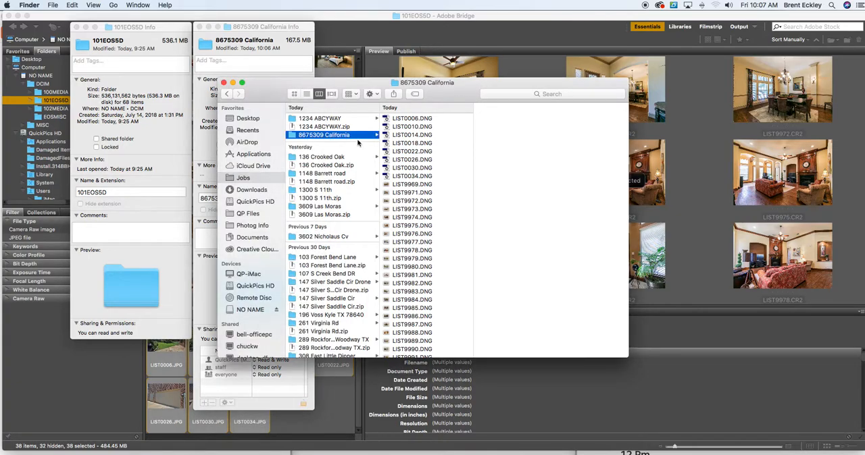
Step: Compress the 8675309 California folder into 8675309 California.zip in the Jobs folder
{"action": "right_click", "coordinate": [323, 134]}
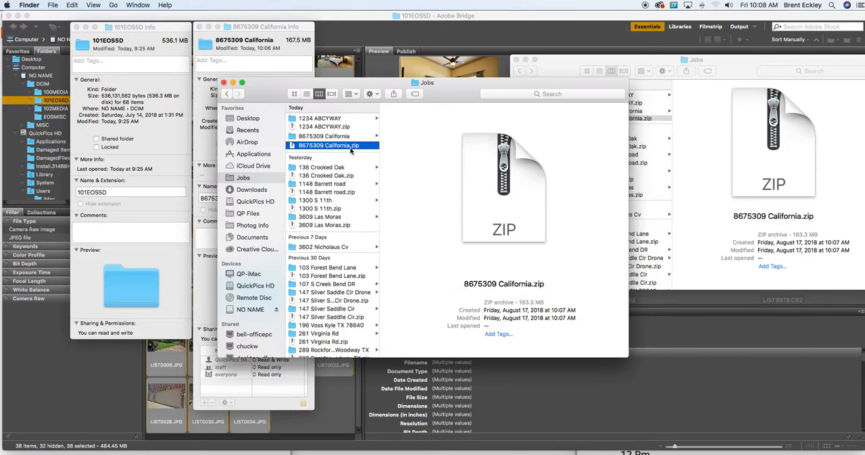
{"action": "mouse_move", "coordinate": [351, 150]}
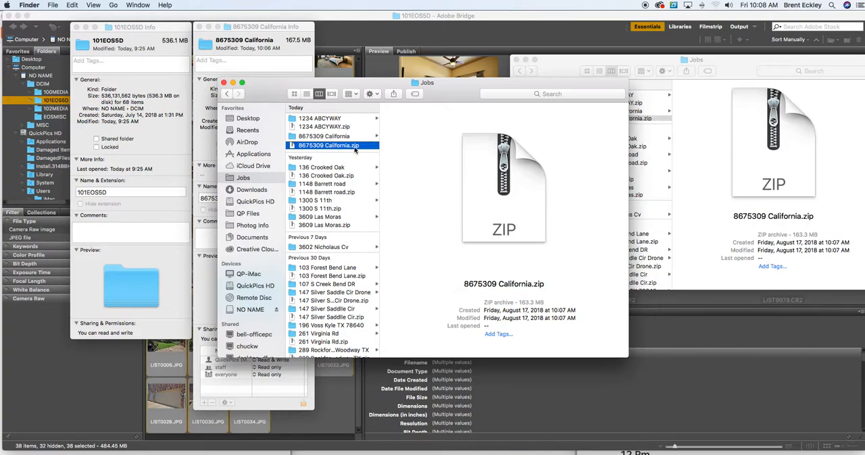